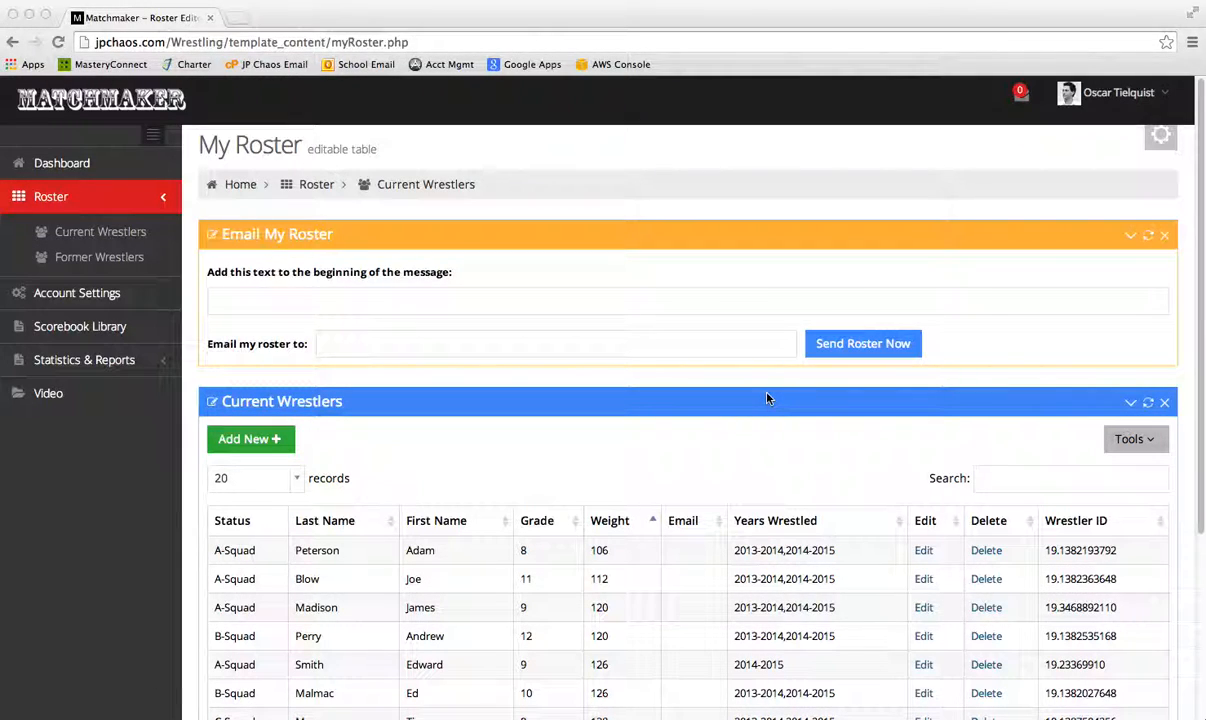
{"action": "mouse_move", "coordinate": [668, 365]}
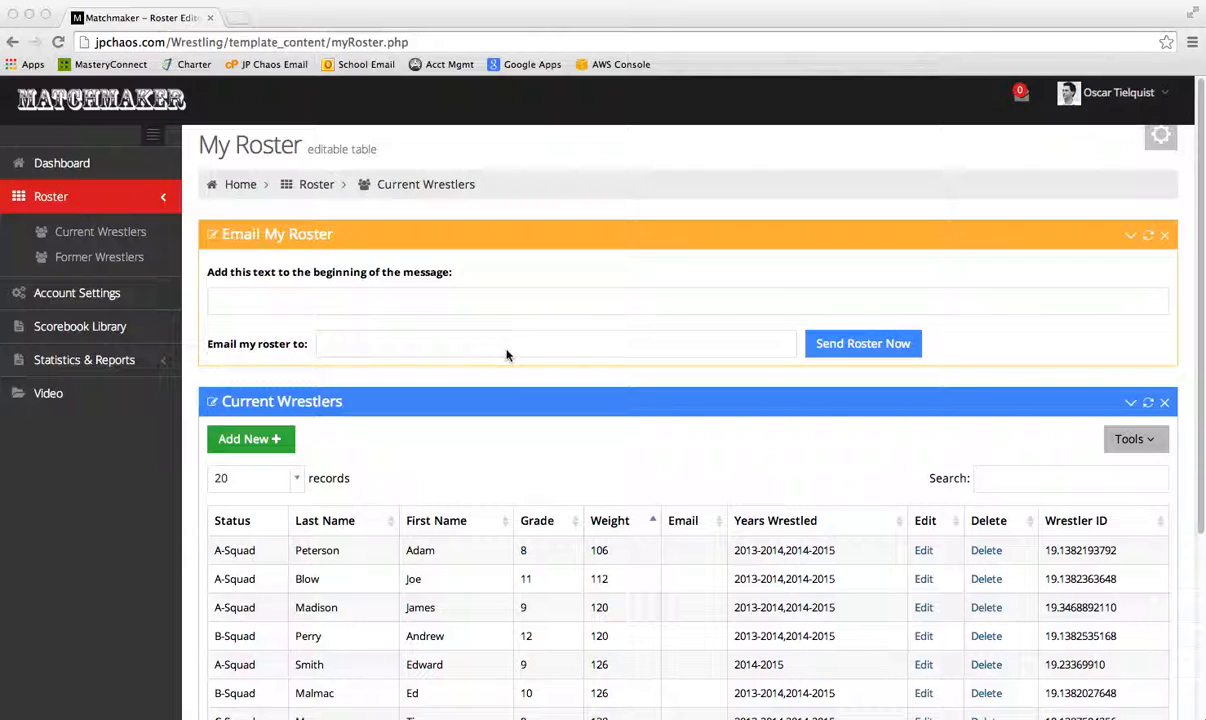
{"action": "mouse_move", "coordinate": [253, 277]}
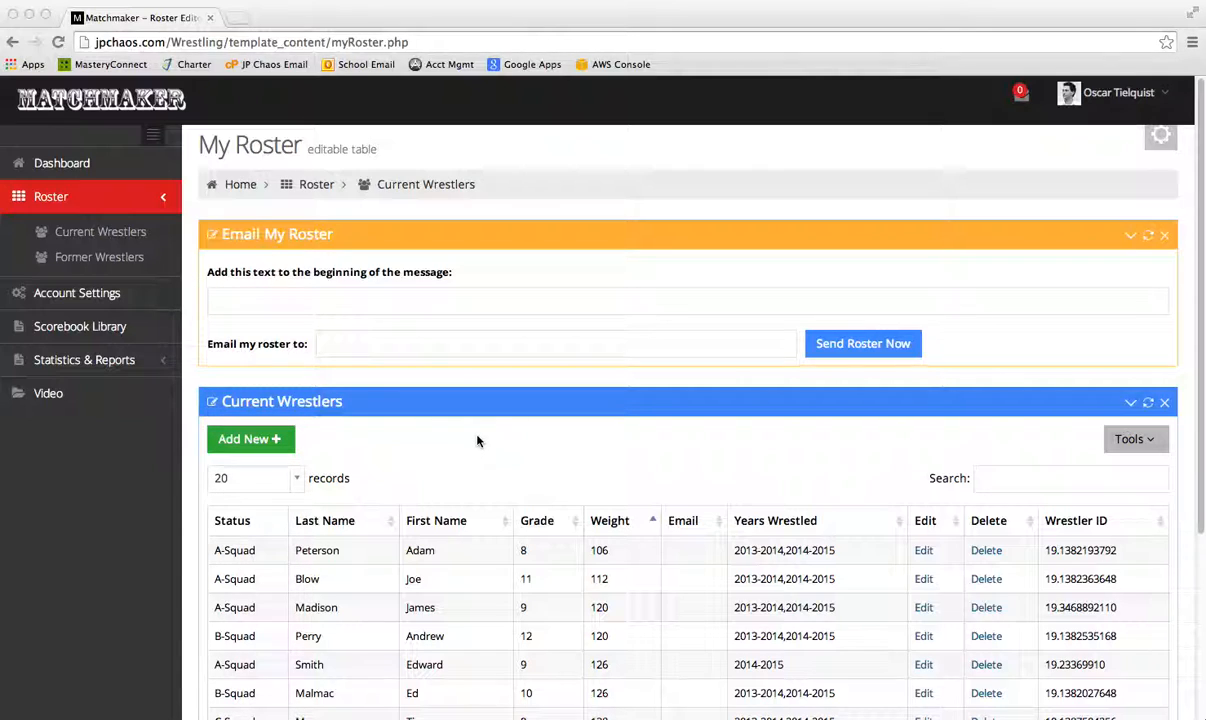
{"action": "mouse_move", "coordinate": [828, 487]}
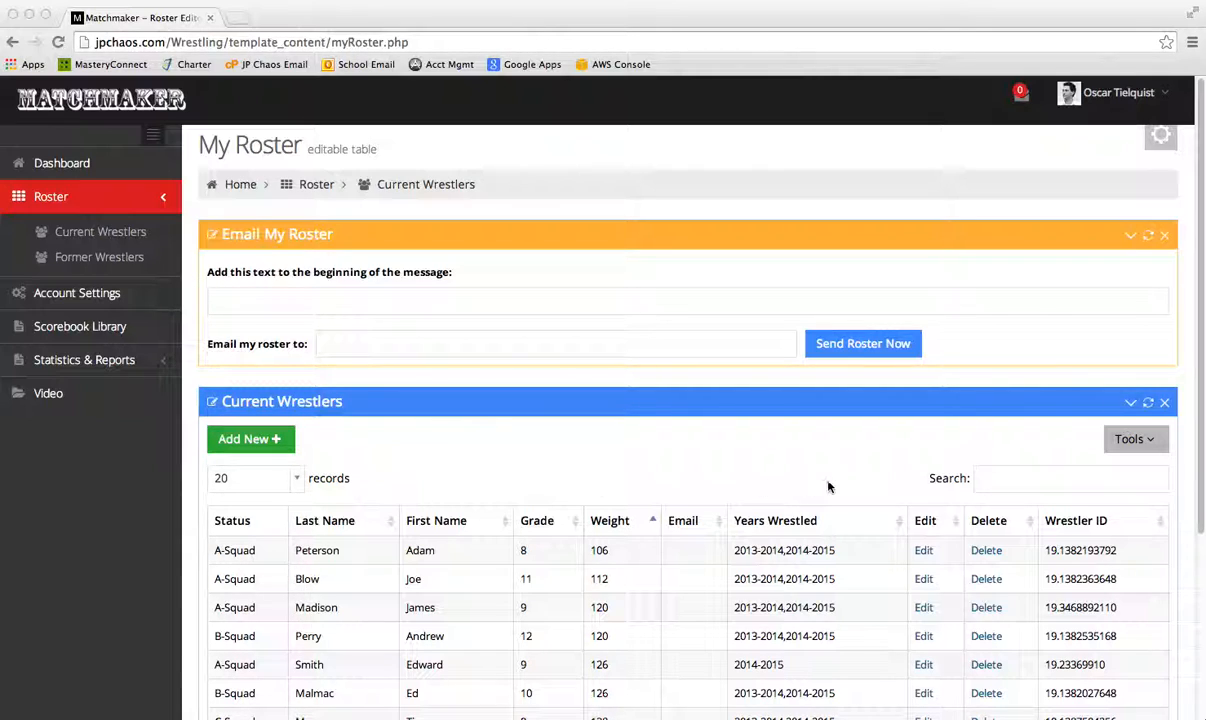
{"action": "mouse_move", "coordinate": [838, 487]}
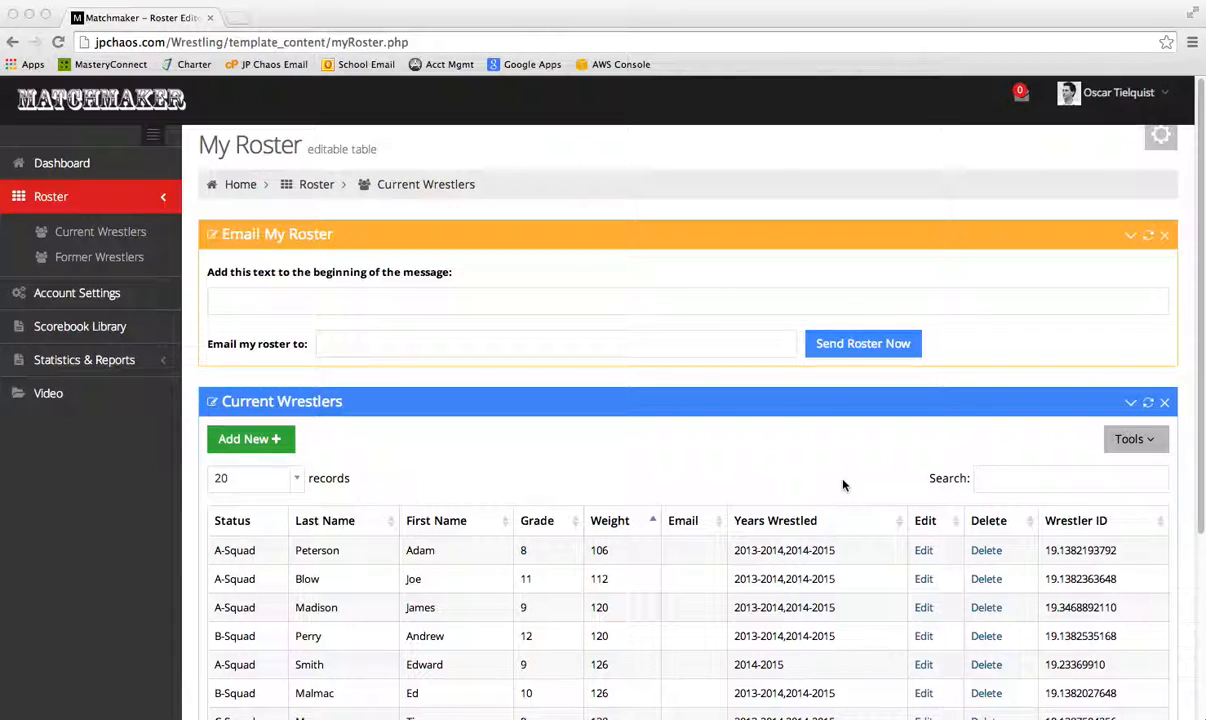
{"action": "mouse_move", "coordinate": [786, 482]}
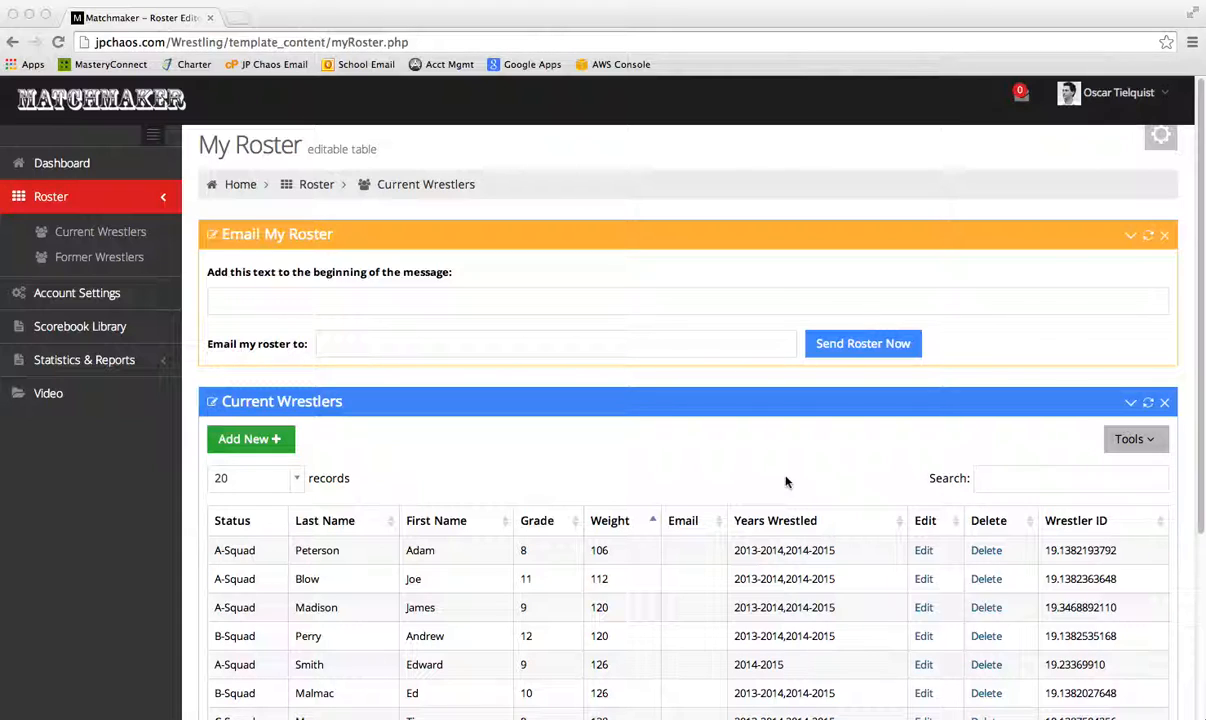
{"action": "mouse_move", "coordinate": [710, 443]}
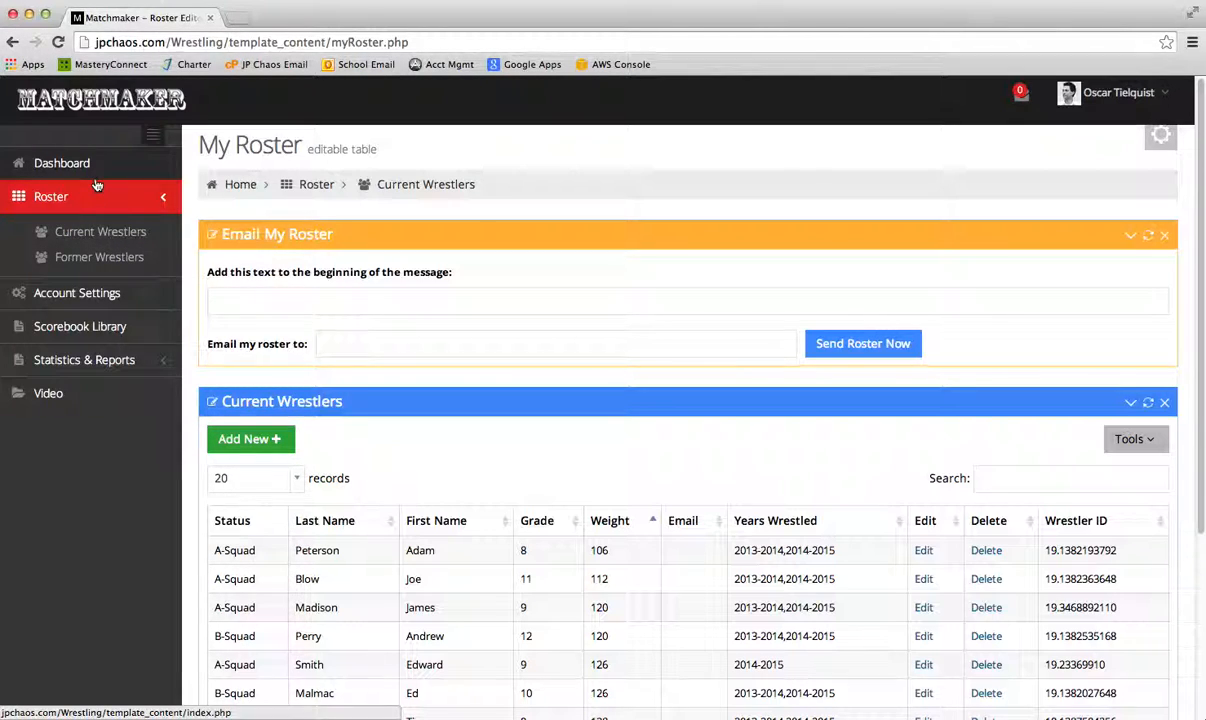
Visit the Dashboard, then return to the Current Wrestlers roster via Roster.
{"action": "left_click", "coordinate": [62, 163]}
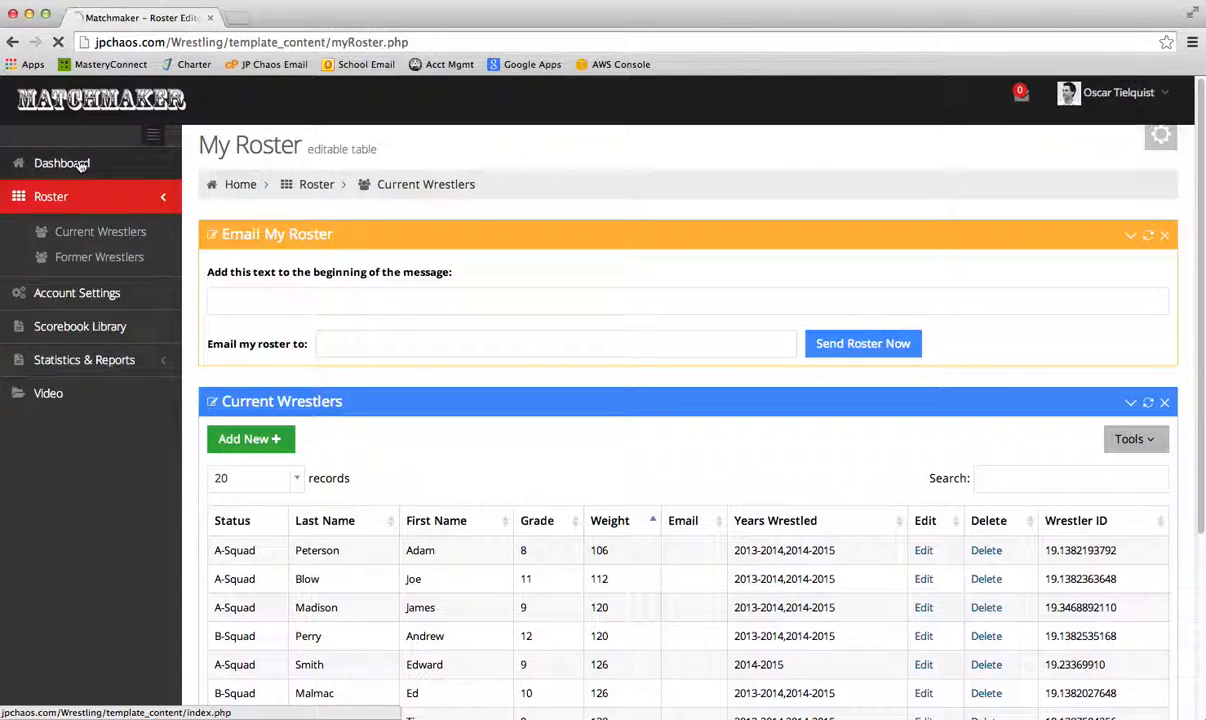
{"action": "left_click", "coordinate": [62, 163]}
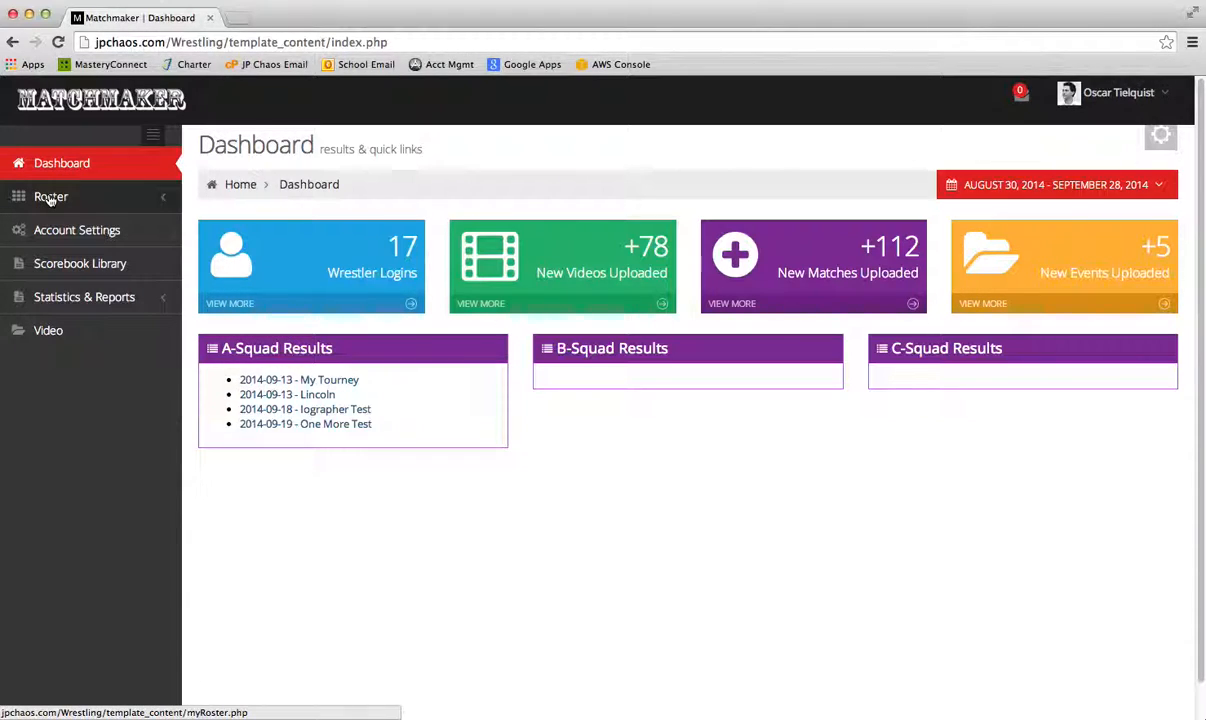
{"action": "left_click", "coordinate": [51, 196]}
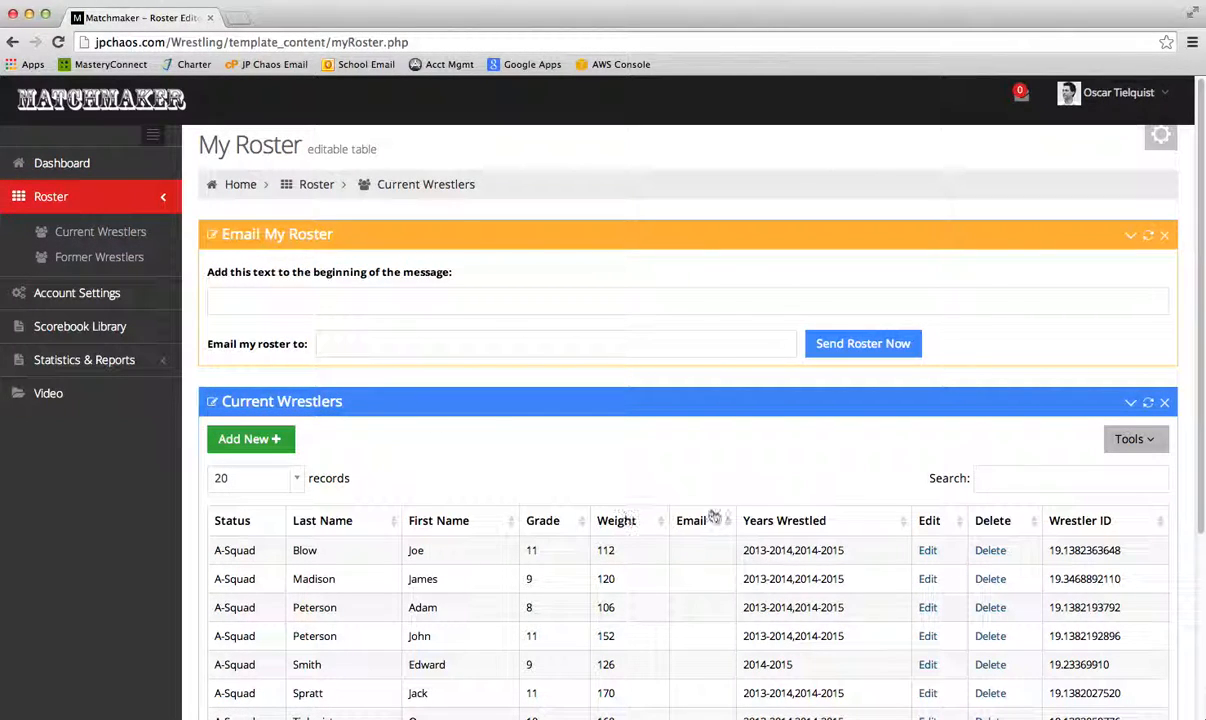
{"action": "scroll", "scroll_direction": "down", "scroll_amount": 3}
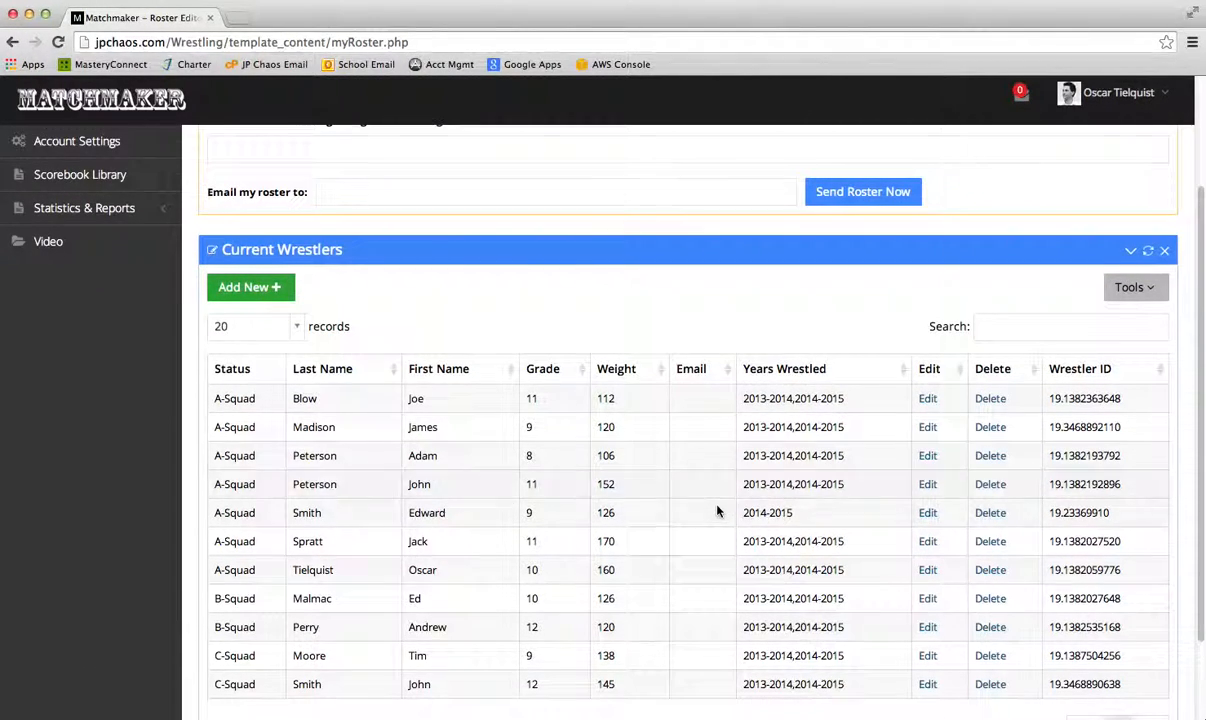
{"action": "scroll", "scroll_direction": "down", "scroll_amount": 3}
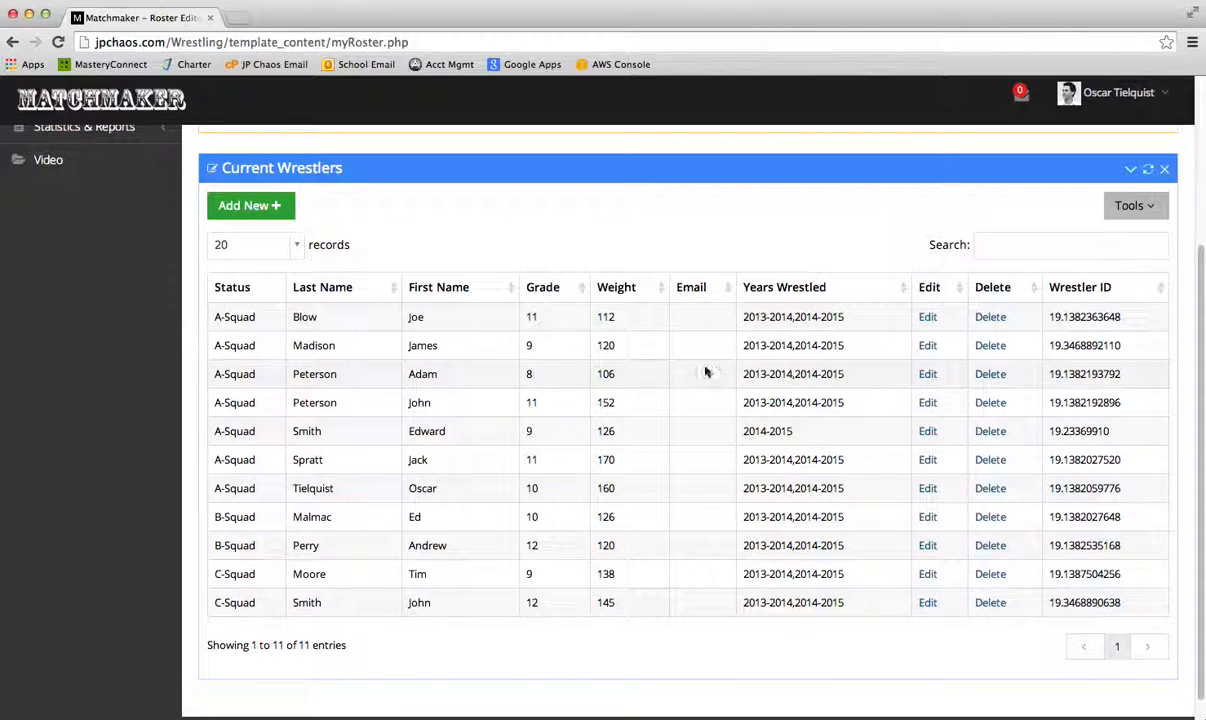
{"action": "mouse_move", "coordinate": [593, 314]}
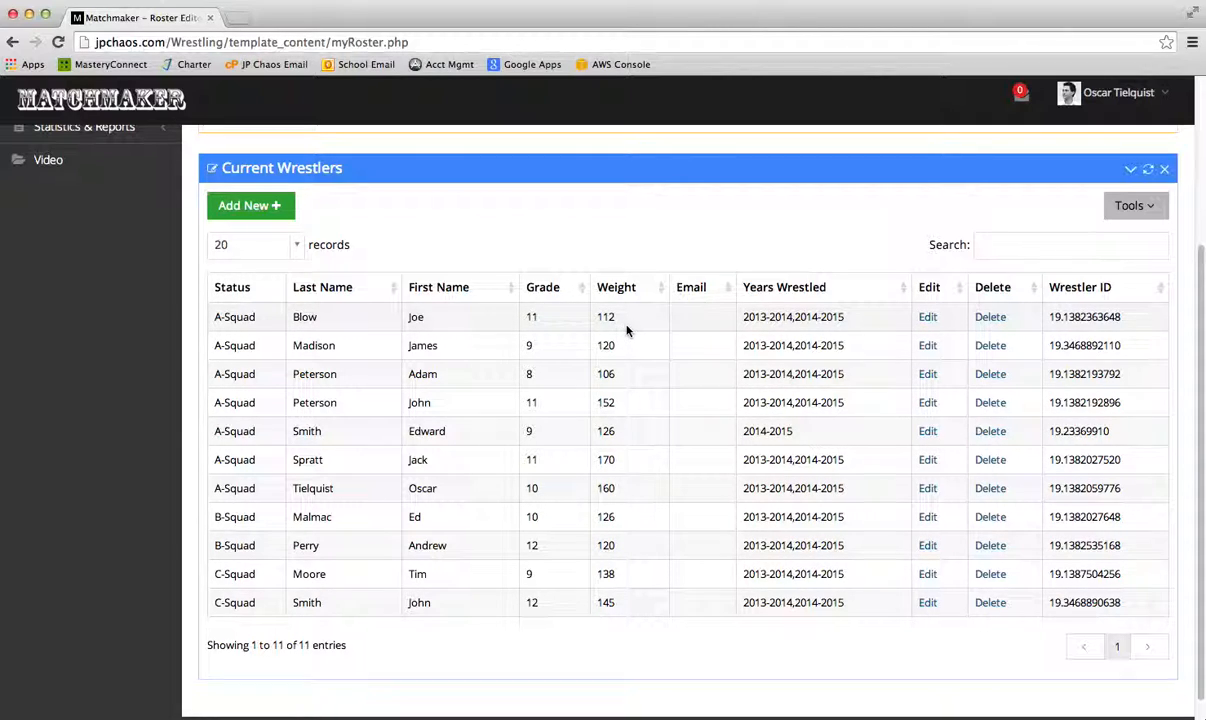
{"action": "mouse_move", "coordinate": [612, 305]}
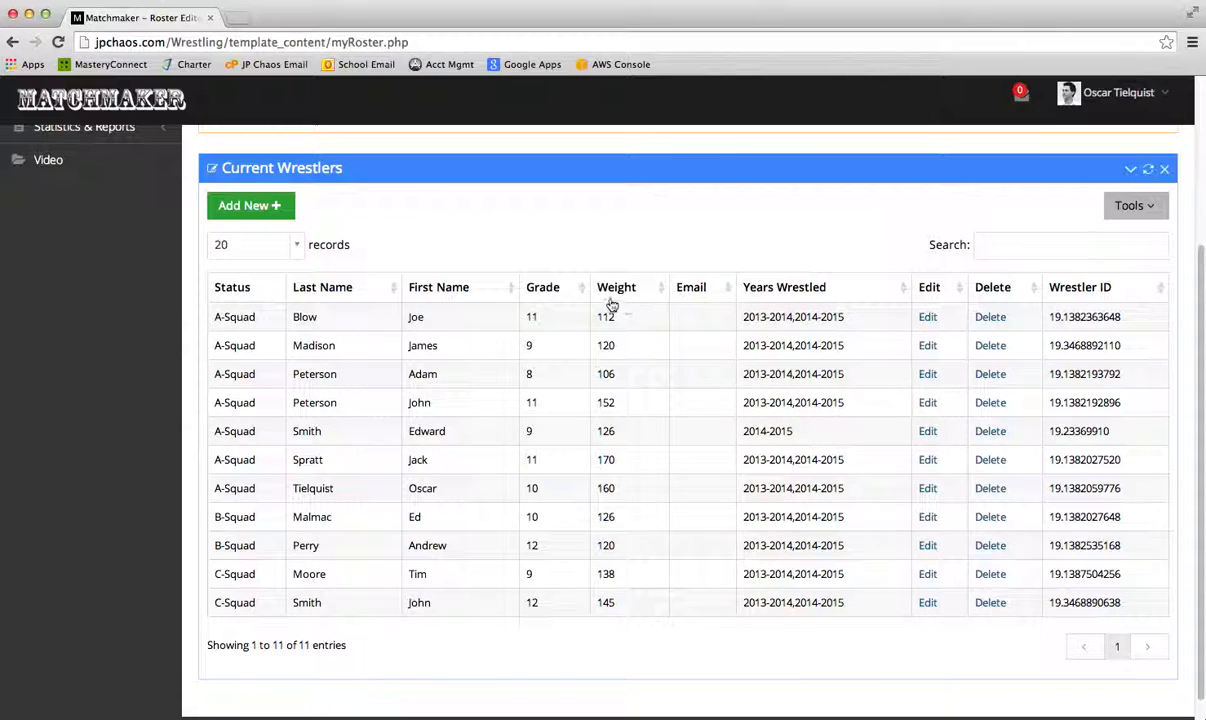
{"action": "mouse_move", "coordinate": [270, 353]}
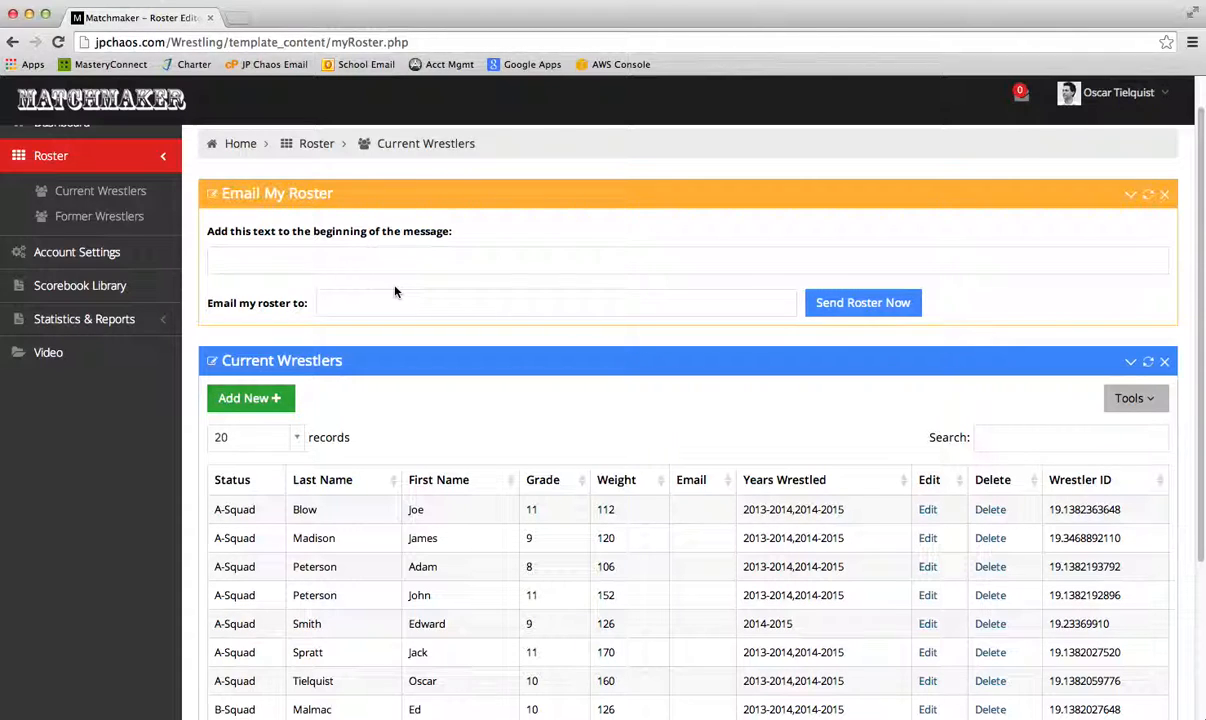
{"action": "mouse_move", "coordinate": [630, 323]}
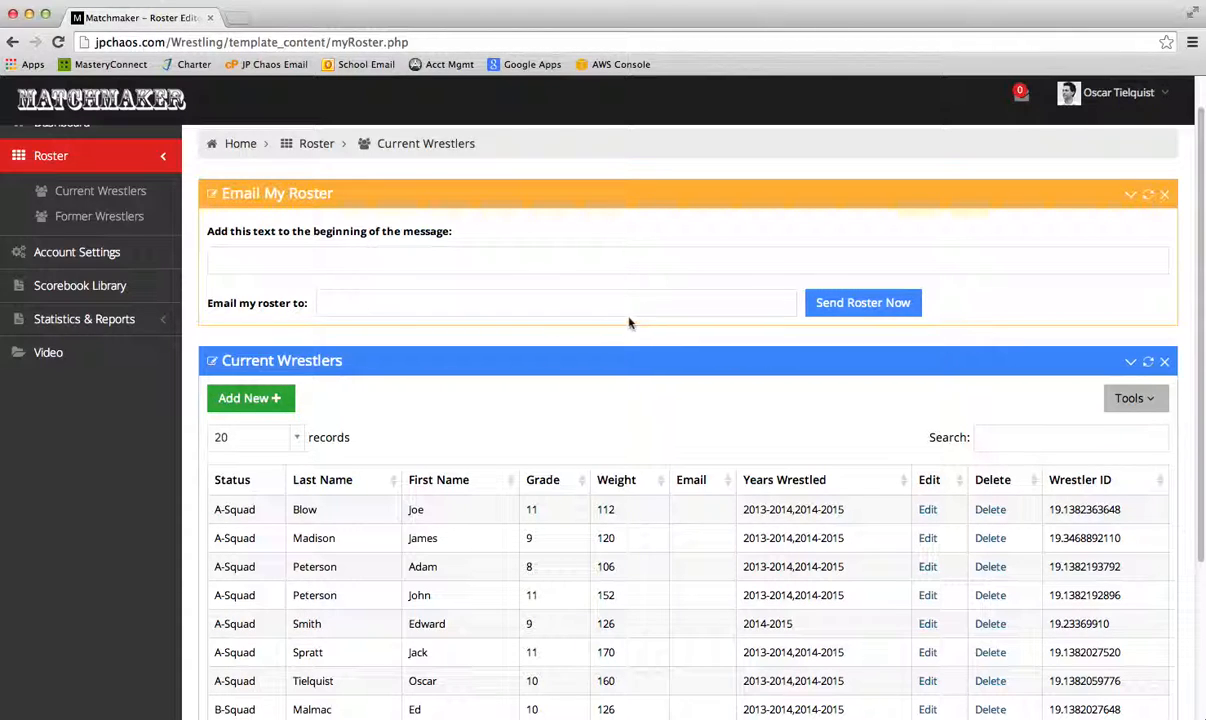
{"action": "mouse_move", "coordinate": [719, 527]}
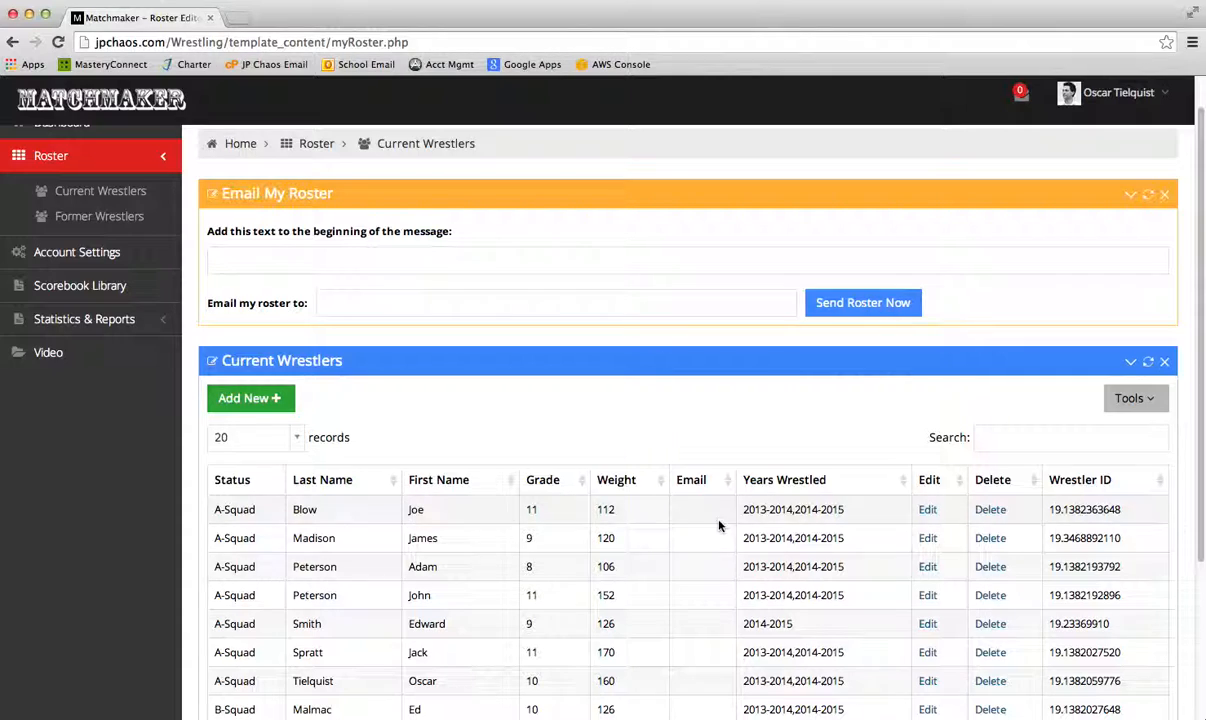
{"action": "mouse_move", "coordinate": [639, 568]}
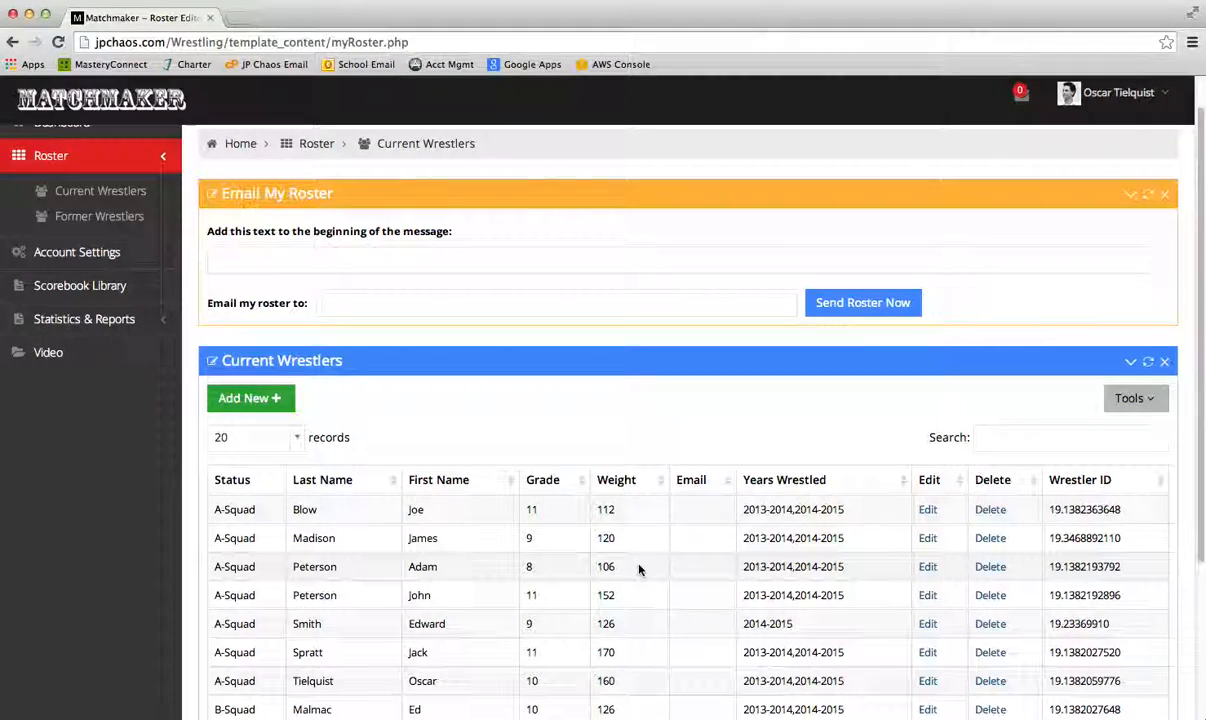
{"action": "scroll", "scroll_direction": "down", "scroll_amount": 3}
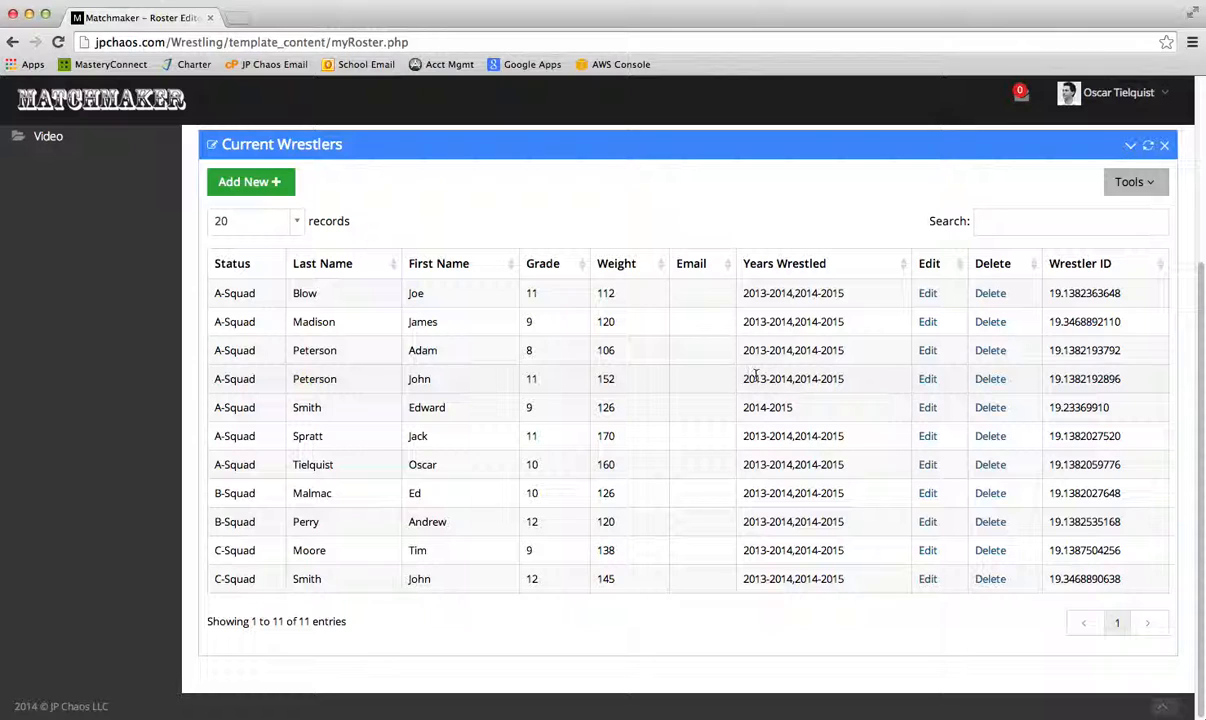
{"action": "mouse_move", "coordinate": [810, 428]}
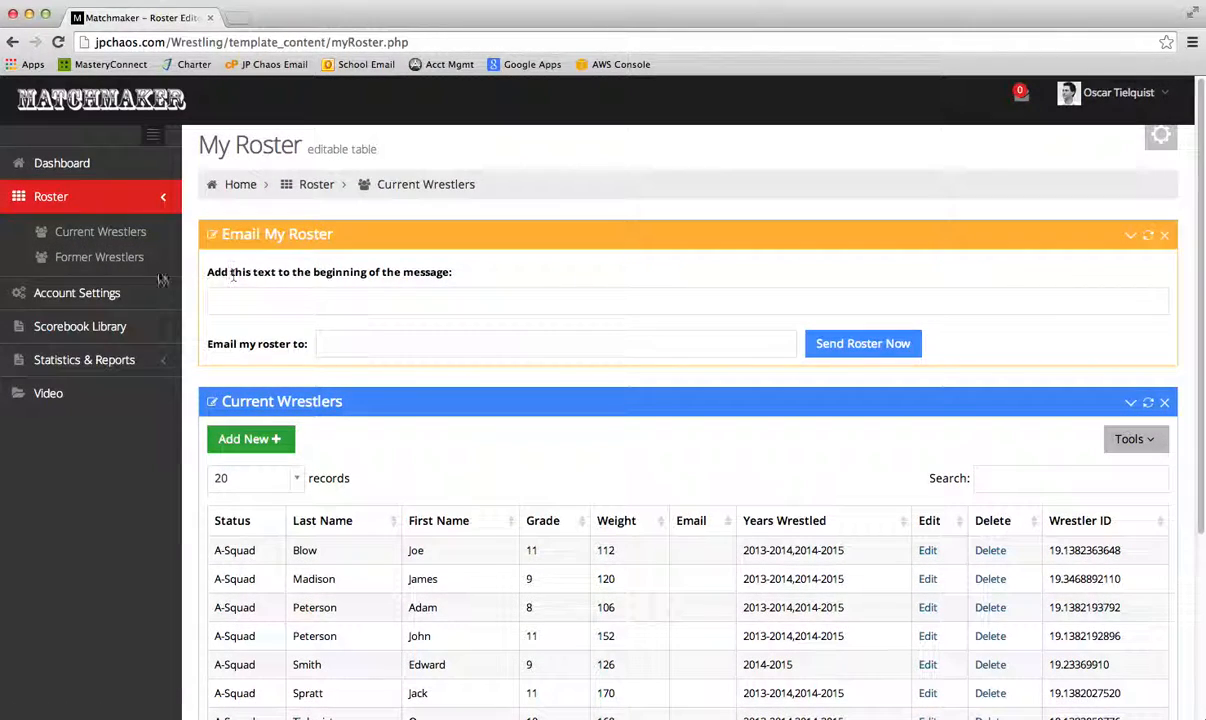
{"action": "left_click", "coordinate": [99, 257]}
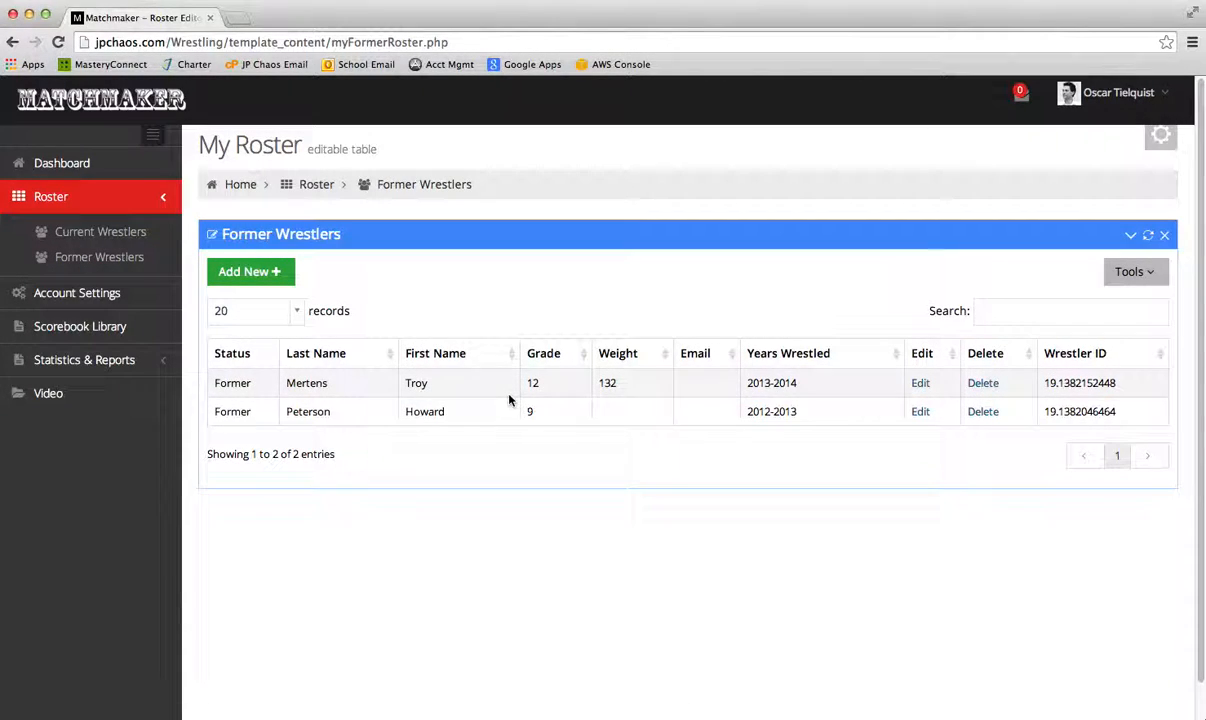
{"action": "mouse_move", "coordinate": [100, 231]}
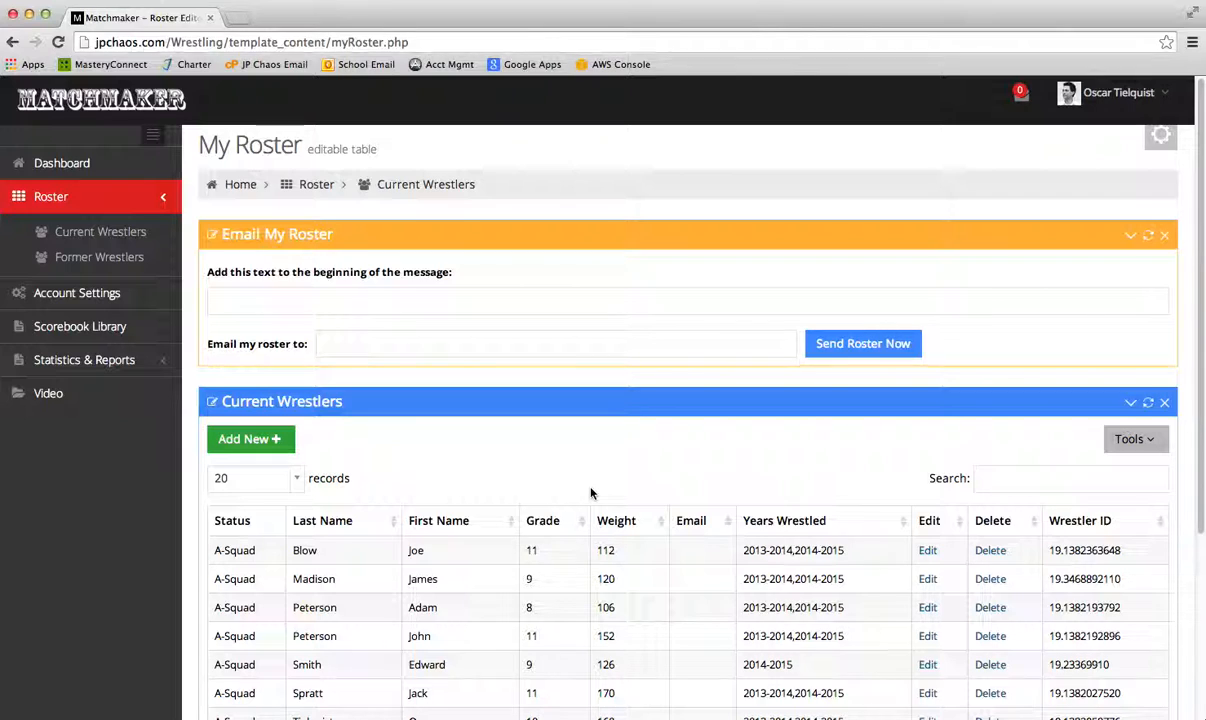
Sort the Current Wrestlers table by the Weight column, lightest first.
{"action": "scroll", "scroll_direction": "down", "scroll_amount": 3}
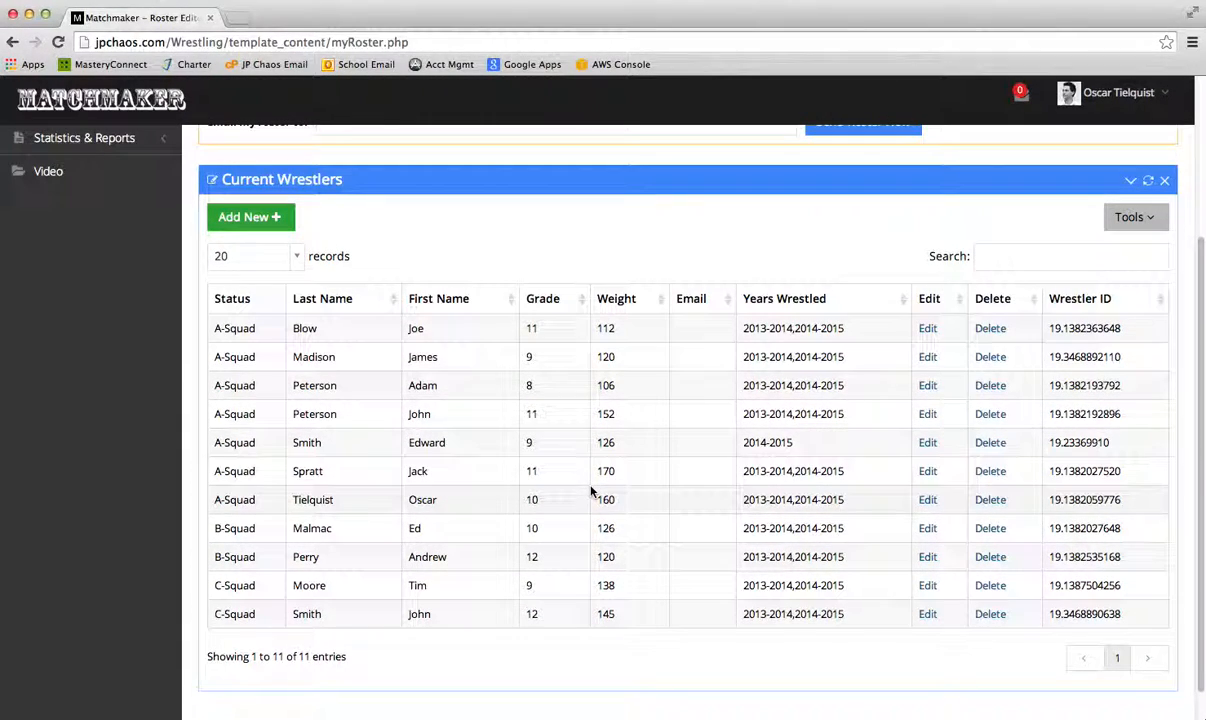
{"action": "mouse_move", "coordinate": [810, 441]}
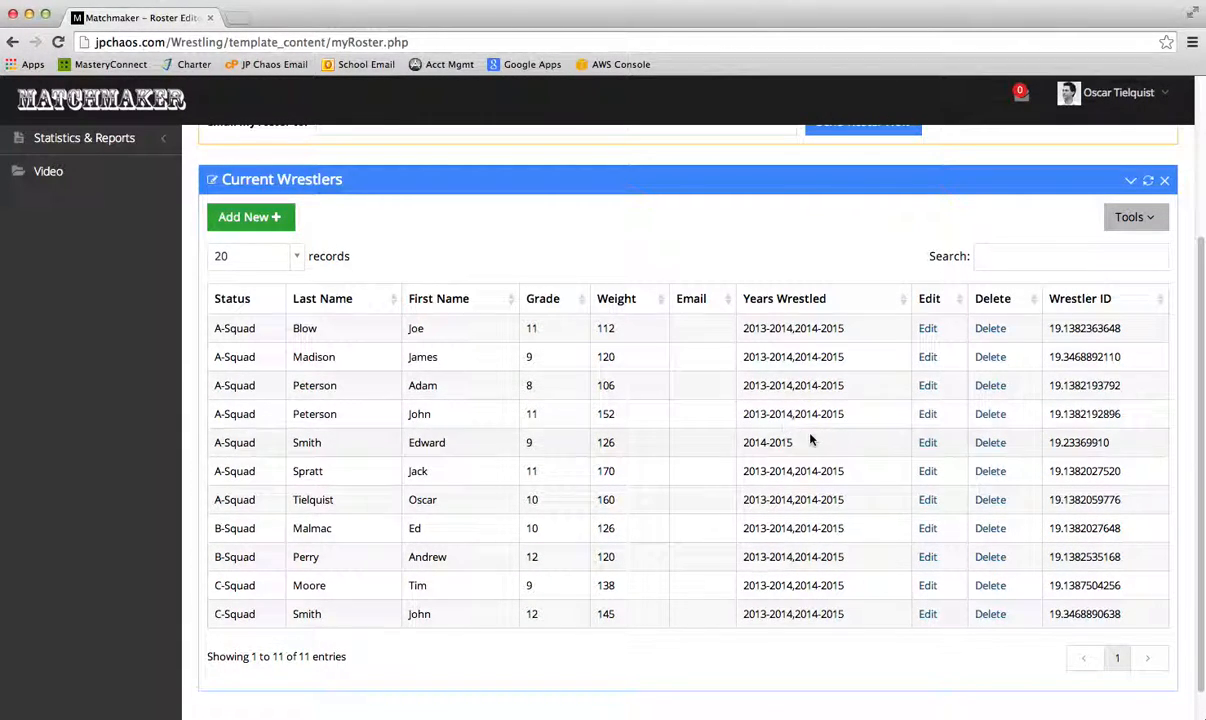
{"action": "mouse_move", "coordinate": [620, 307]}
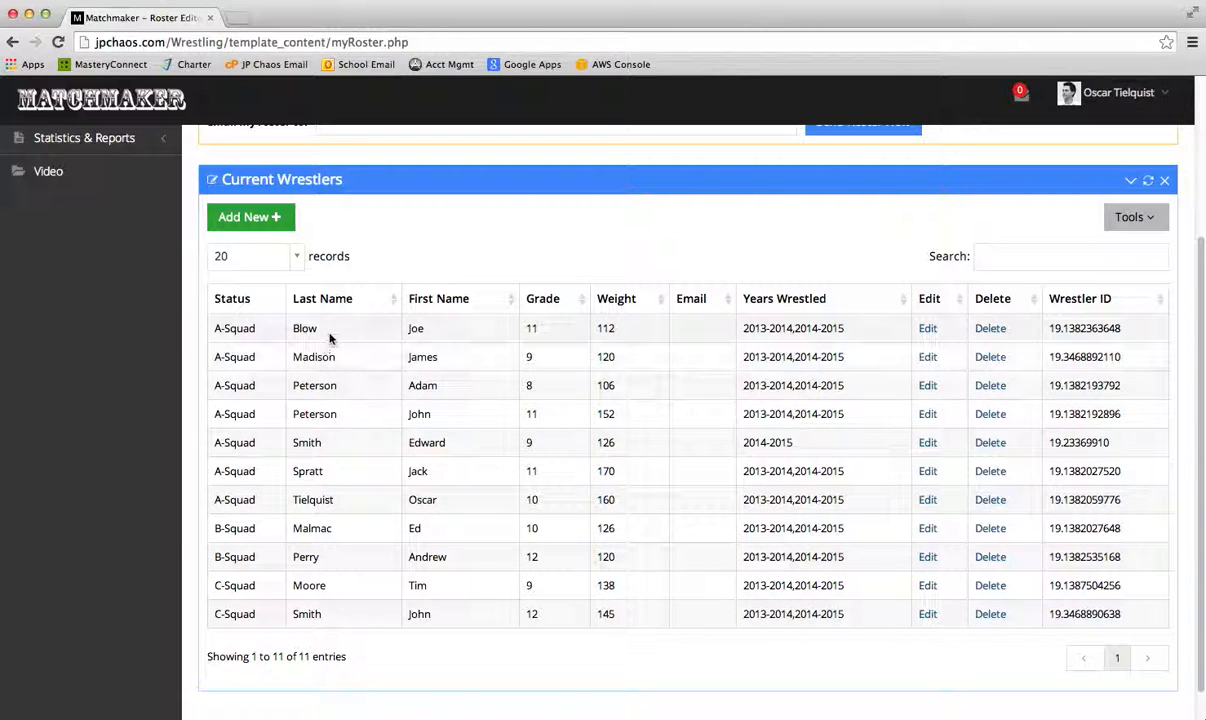
{"action": "mouse_move", "coordinate": [425, 357]}
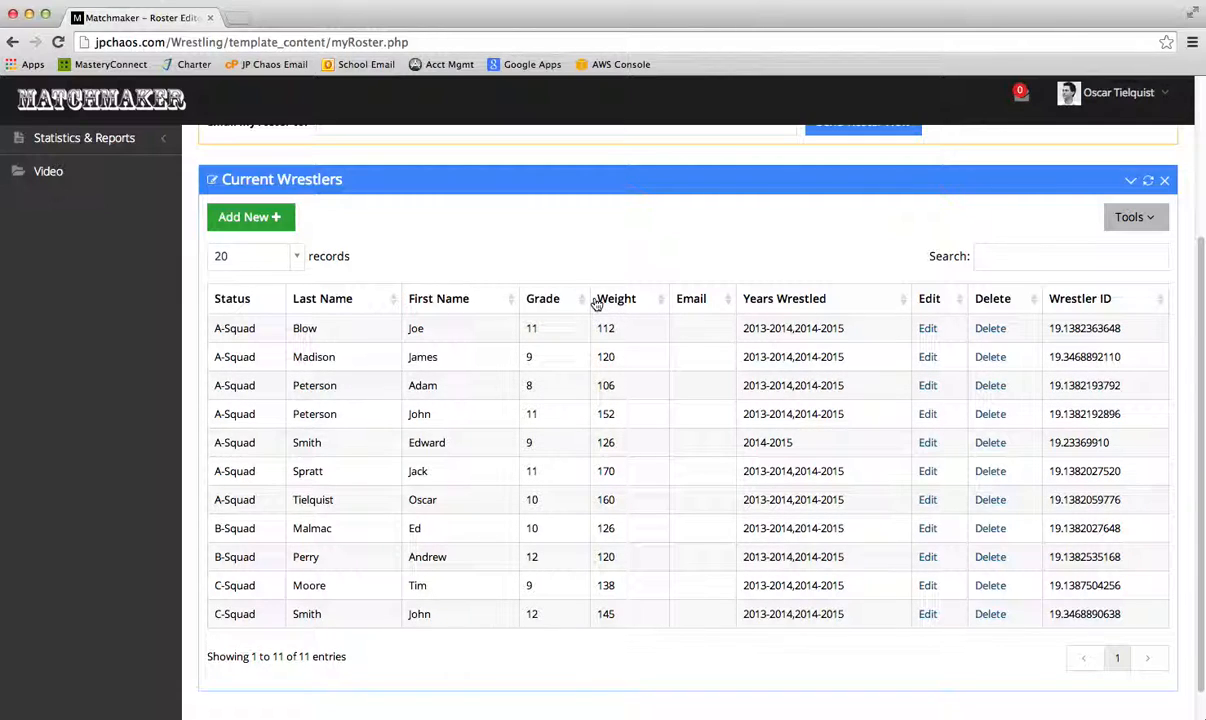
{"action": "mouse_move", "coordinate": [947, 307]}
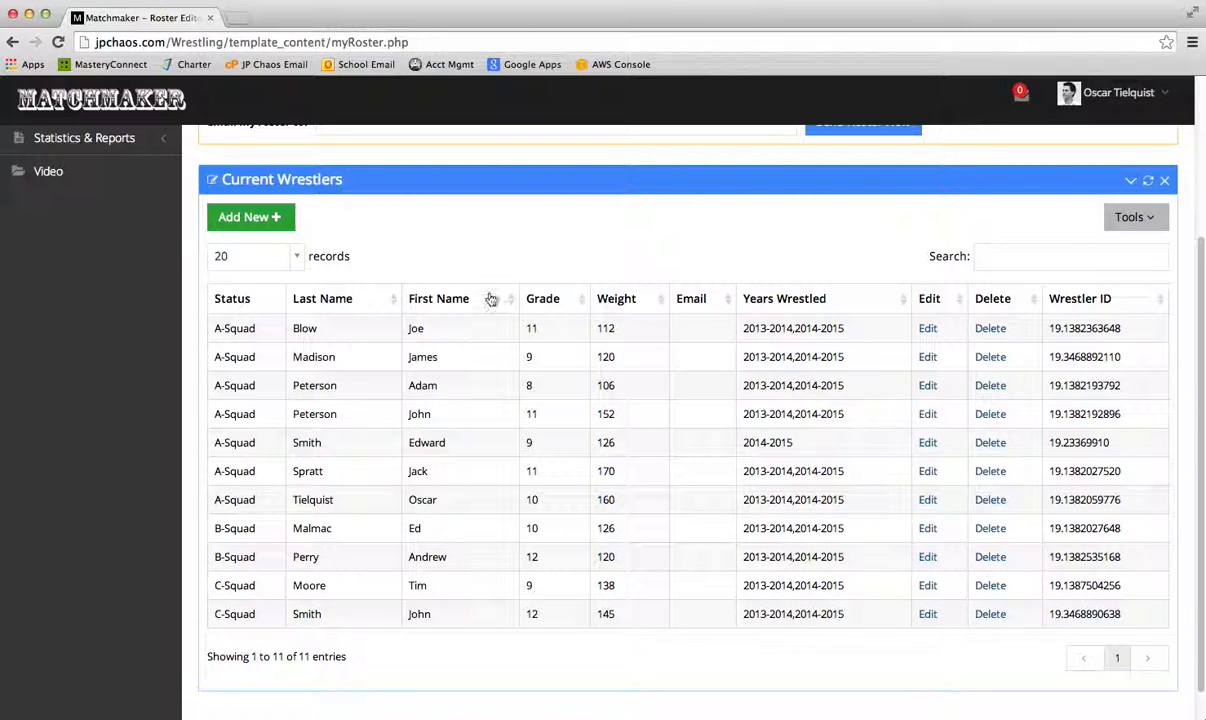
{"action": "mouse_move", "coordinate": [620, 305]}
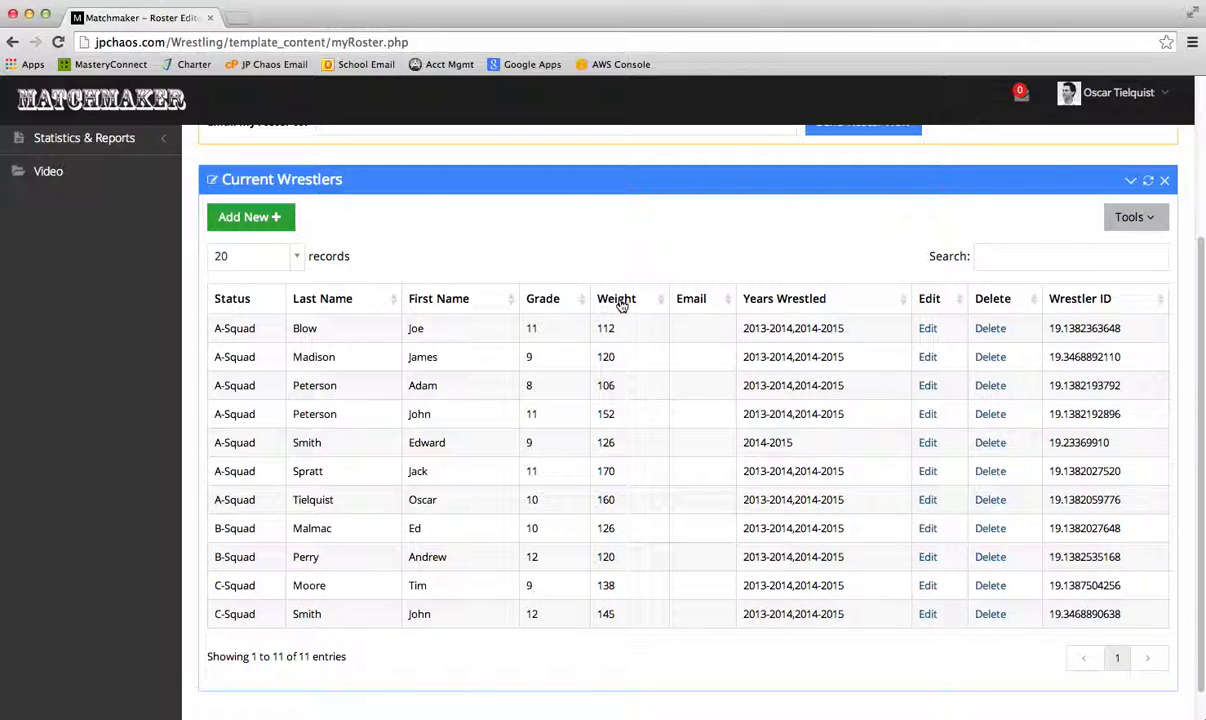
{"action": "left_click", "coordinate": [616, 298]}
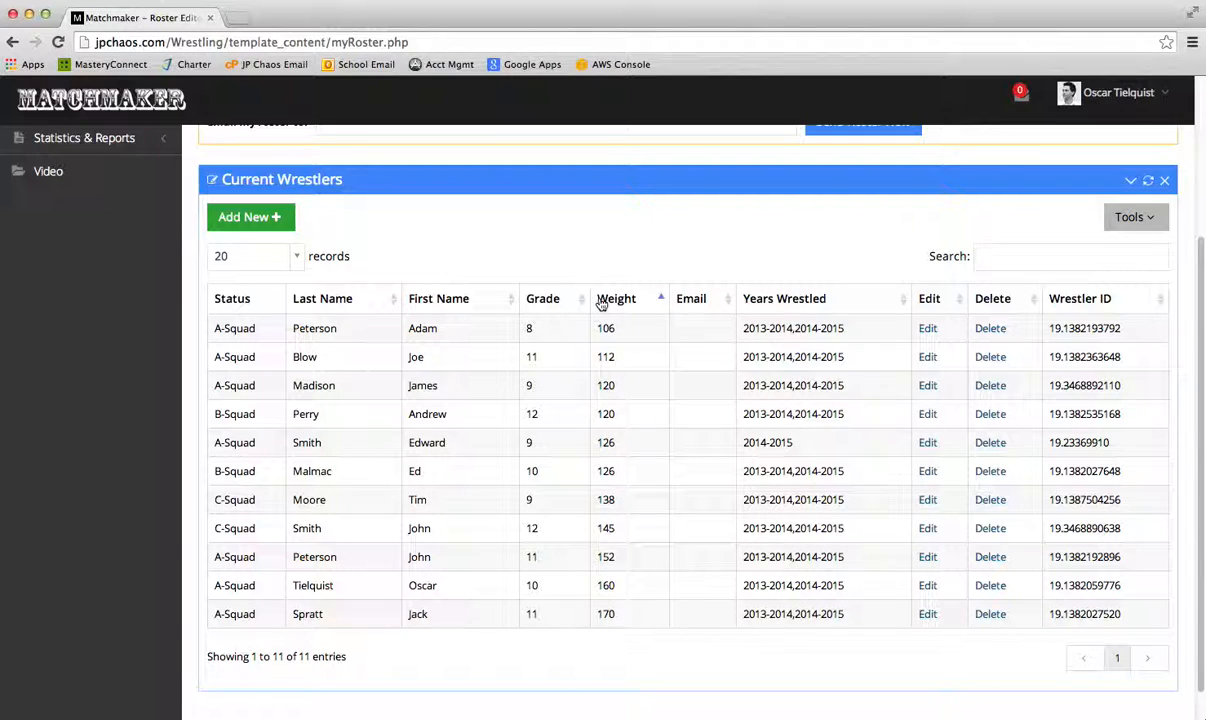
{"action": "mouse_move", "coordinate": [644, 442]}
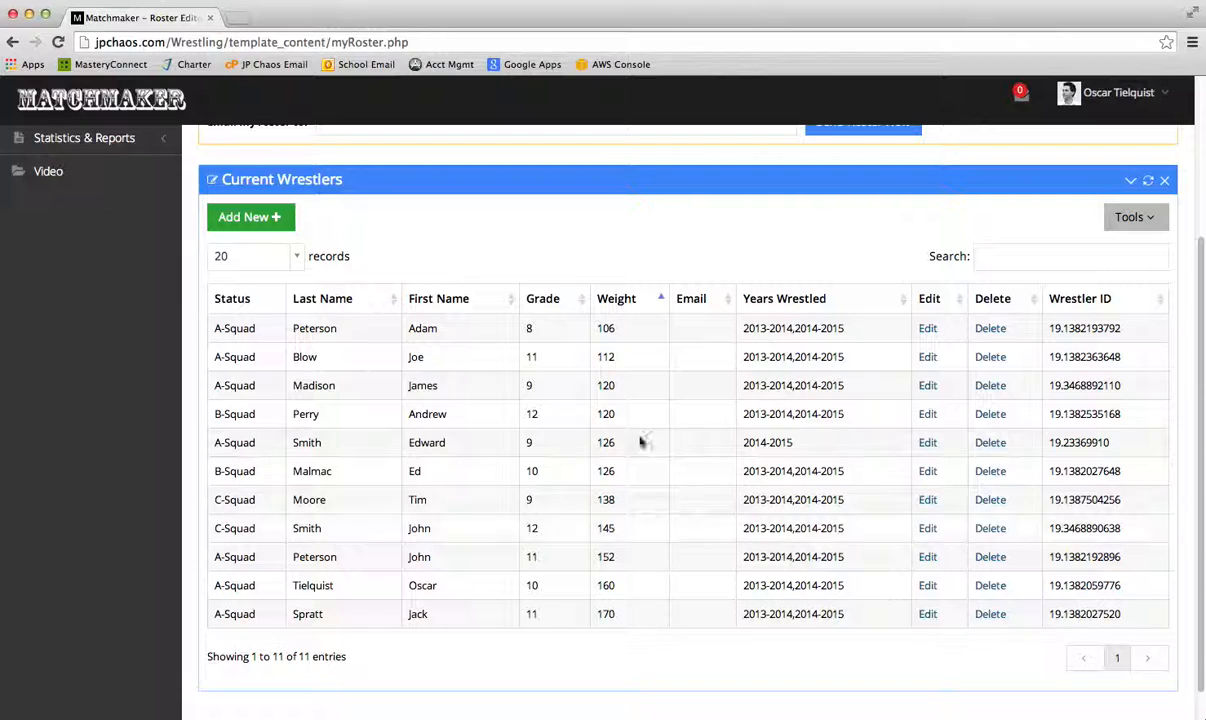
{"action": "mouse_move", "coordinate": [620, 337]}
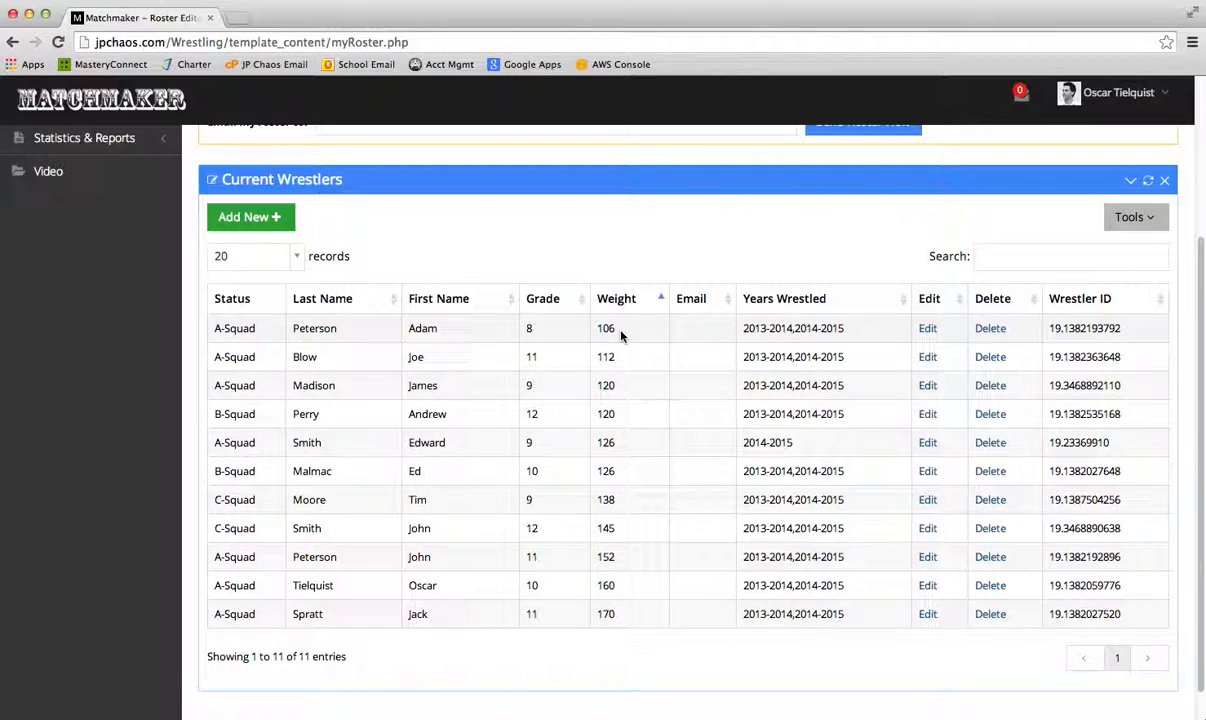
{"action": "mouse_move", "coordinate": [660, 335]}
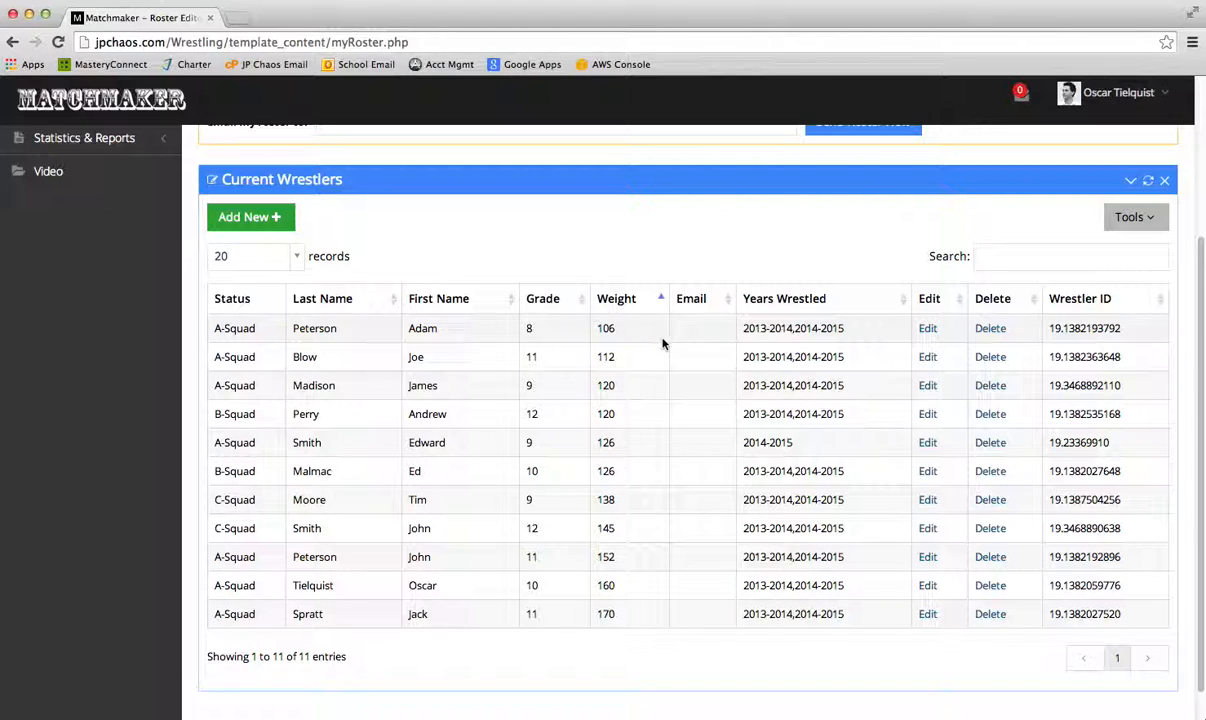
{"action": "mouse_move", "coordinate": [620, 335]}
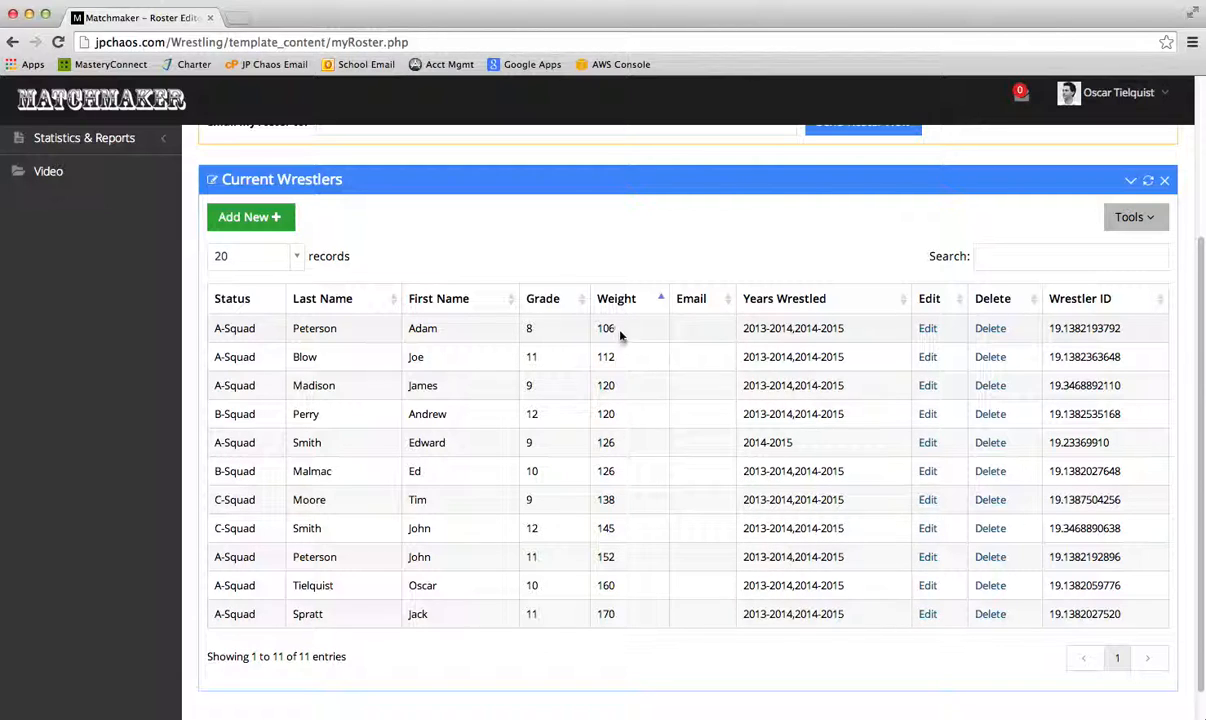
{"action": "mouse_move", "coordinate": [632, 372]}
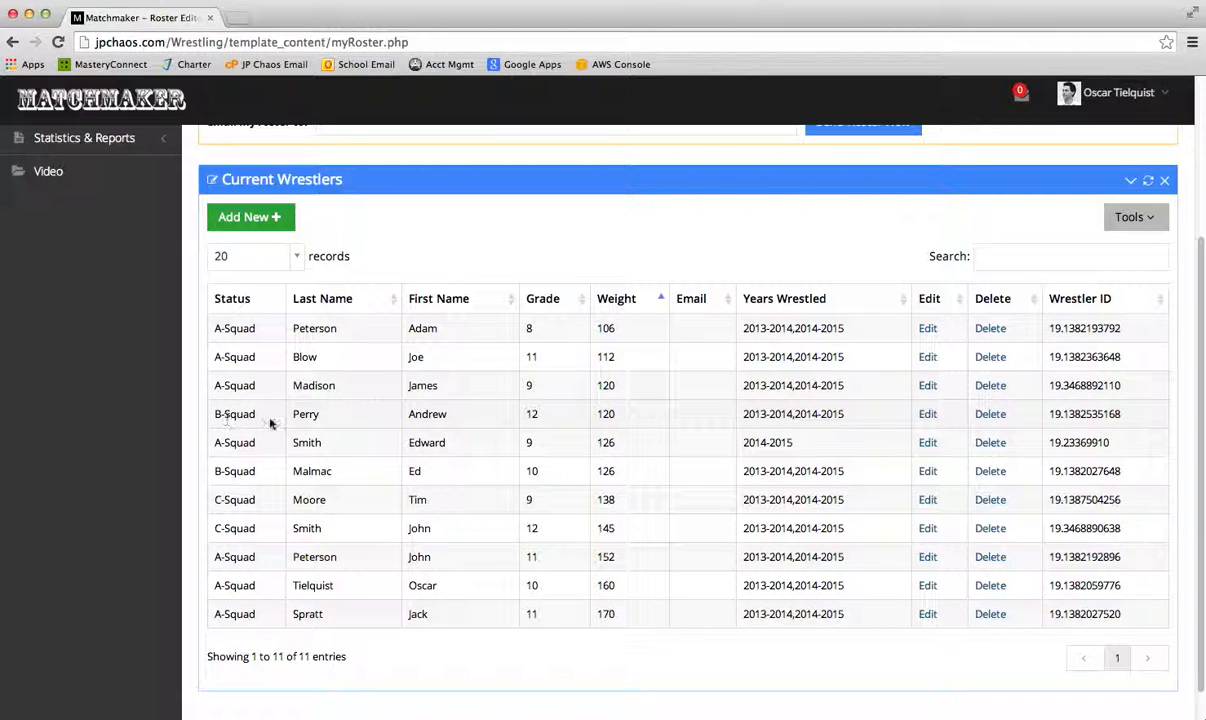
{"action": "mouse_move", "coordinate": [432, 442]}
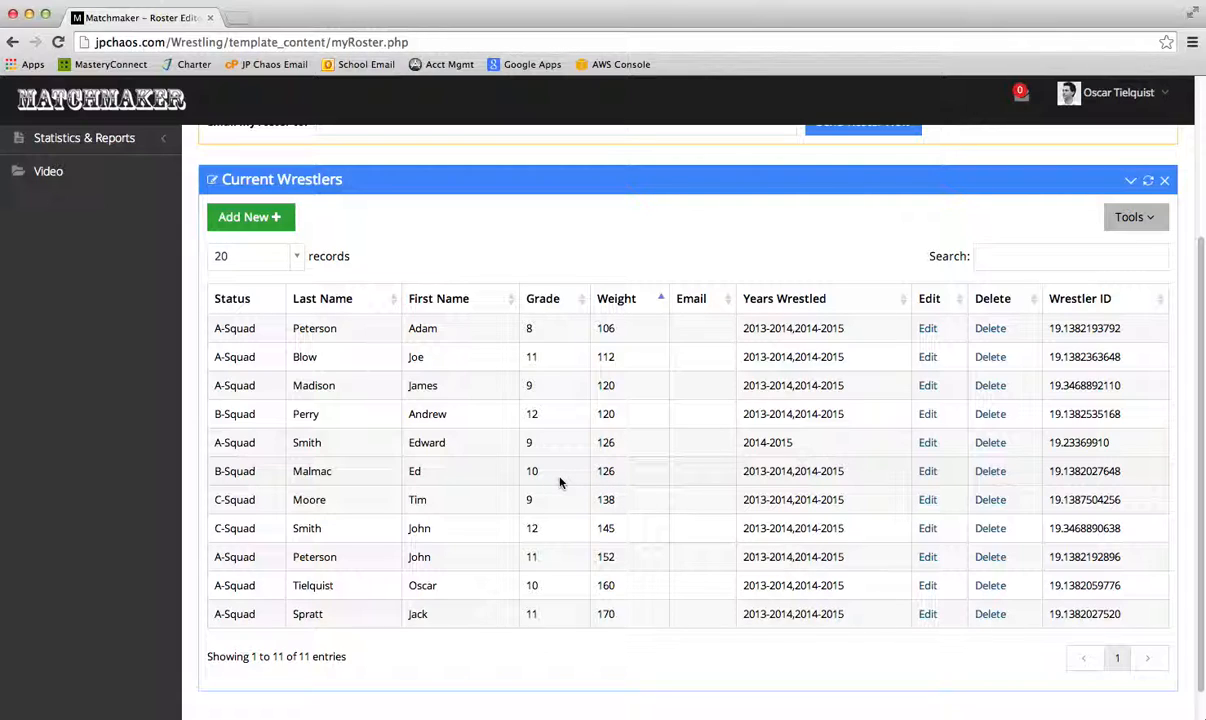
{"action": "mouse_move", "coordinate": [617, 445]}
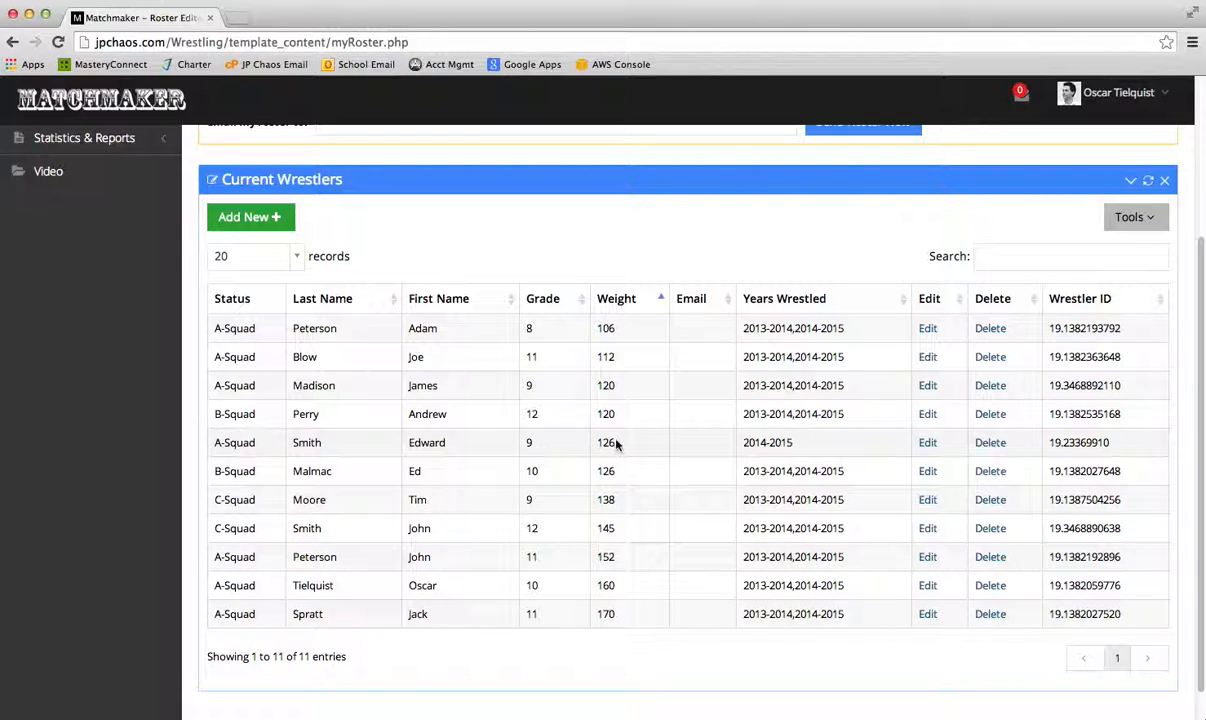
{"action": "mouse_move", "coordinate": [468, 445]}
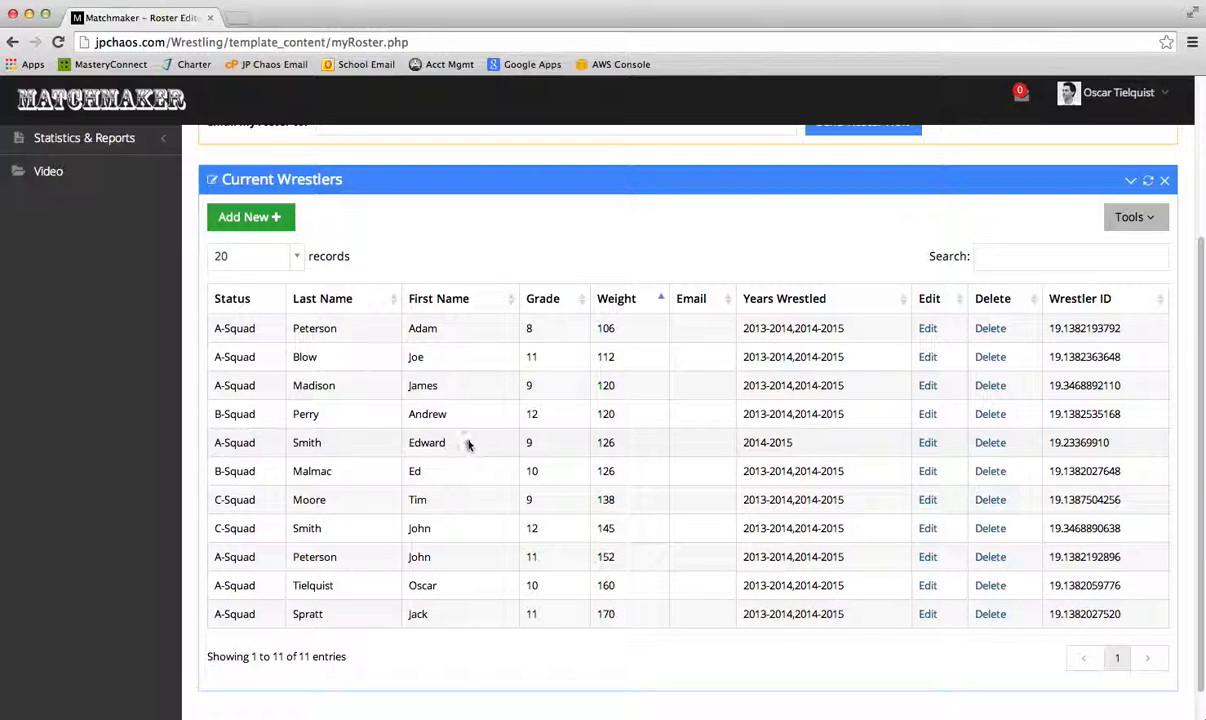
{"action": "mouse_move", "coordinate": [805, 454]}
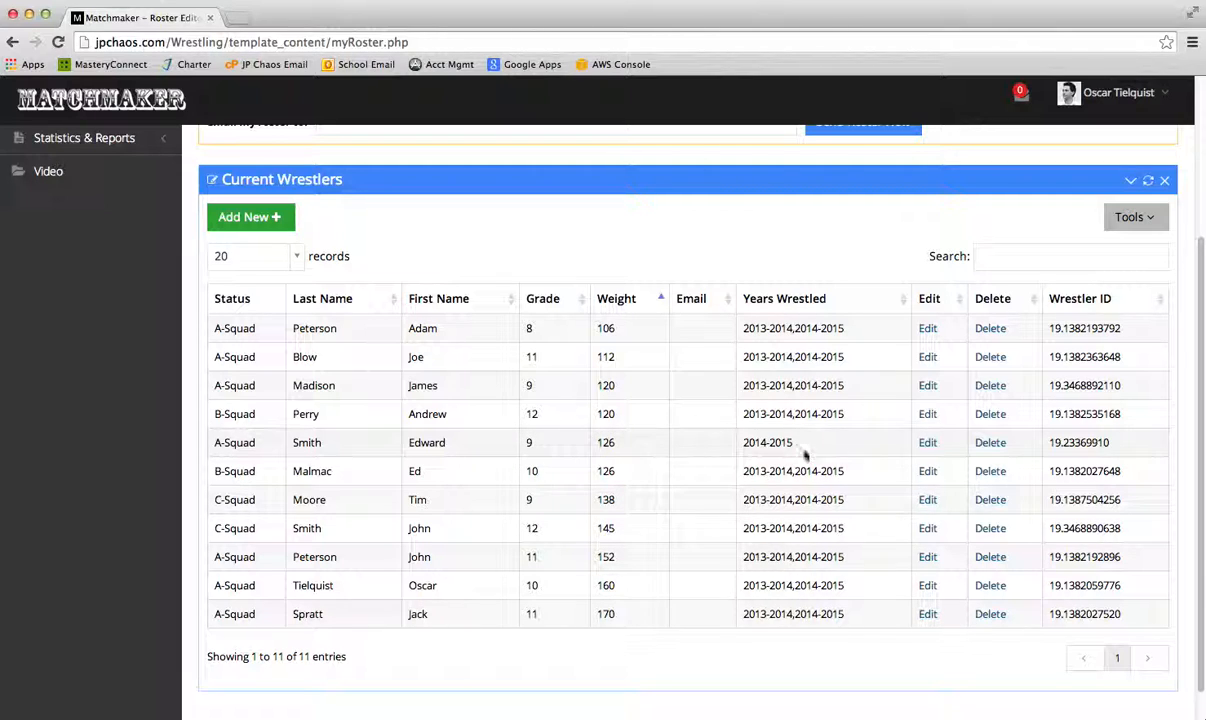
{"action": "left_click", "coordinate": [927, 442]}
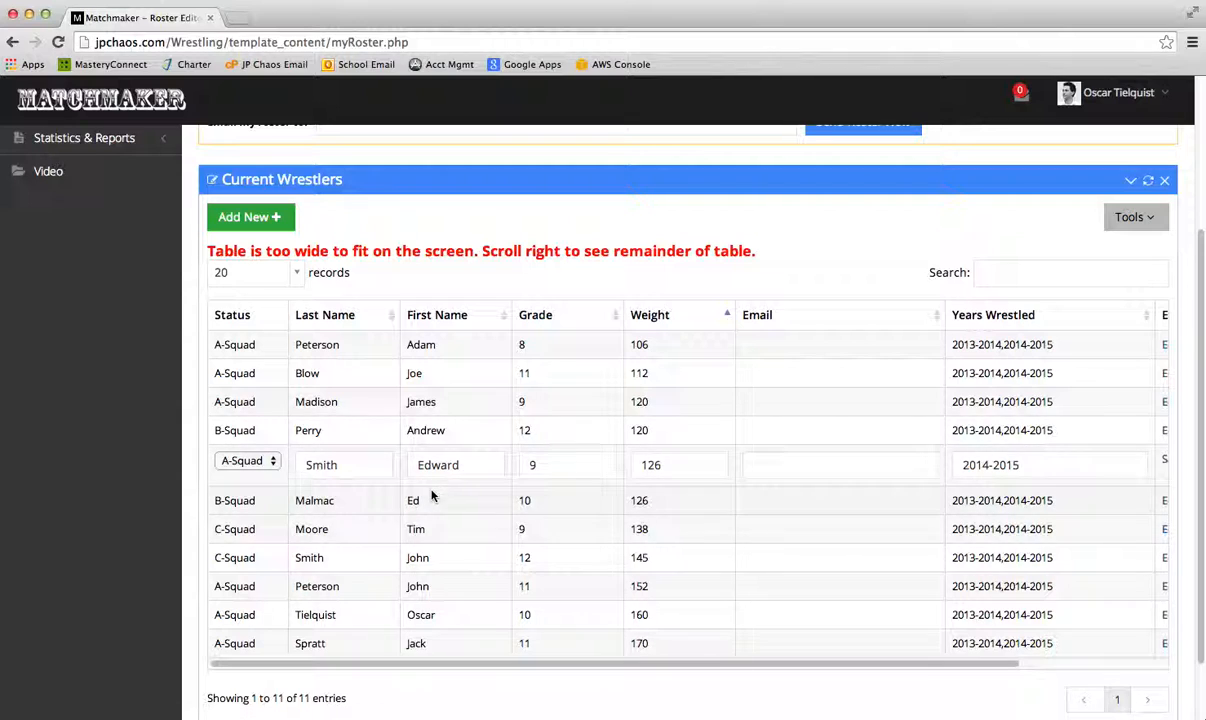
{"action": "left_click", "coordinate": [247, 460]}
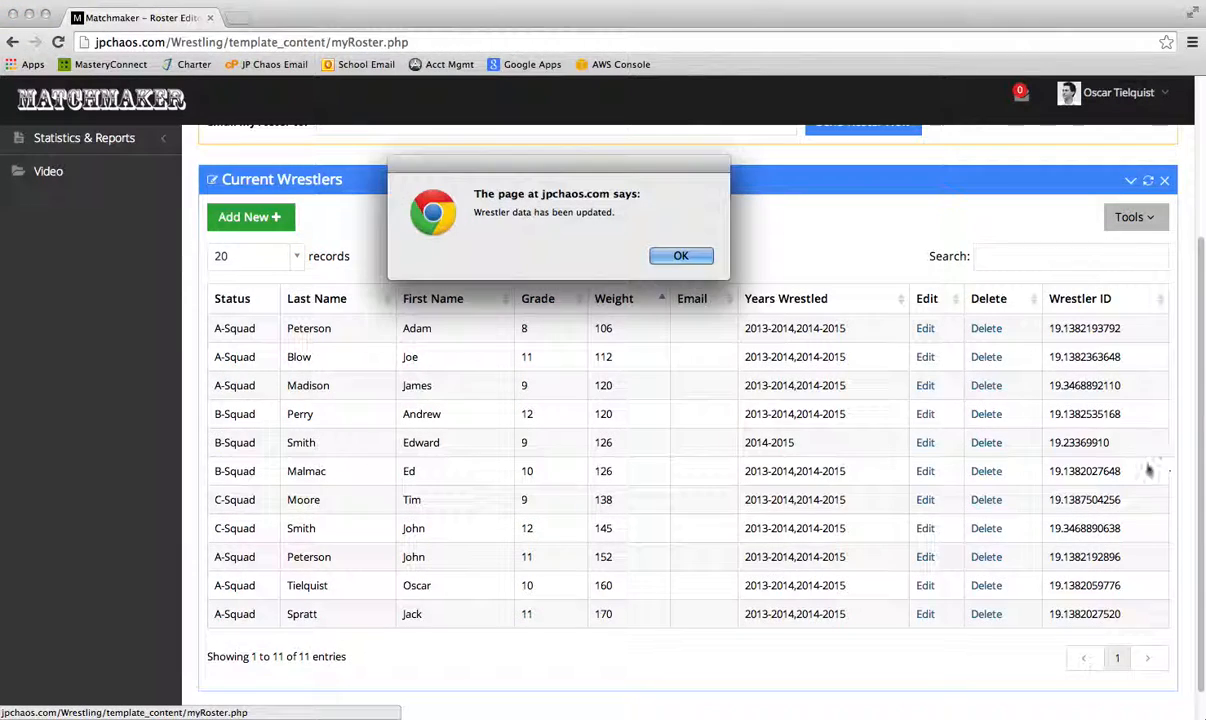
{"action": "left_click", "coordinate": [681, 255]}
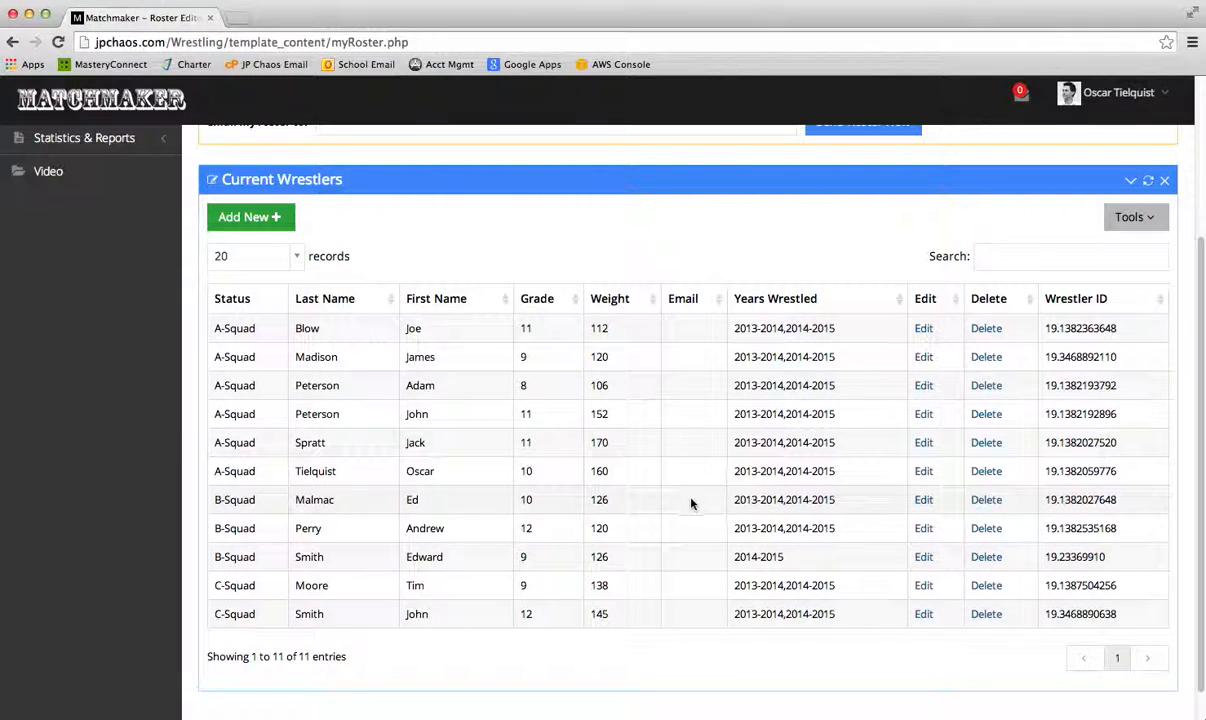
{"action": "mouse_move", "coordinate": [637, 320]}
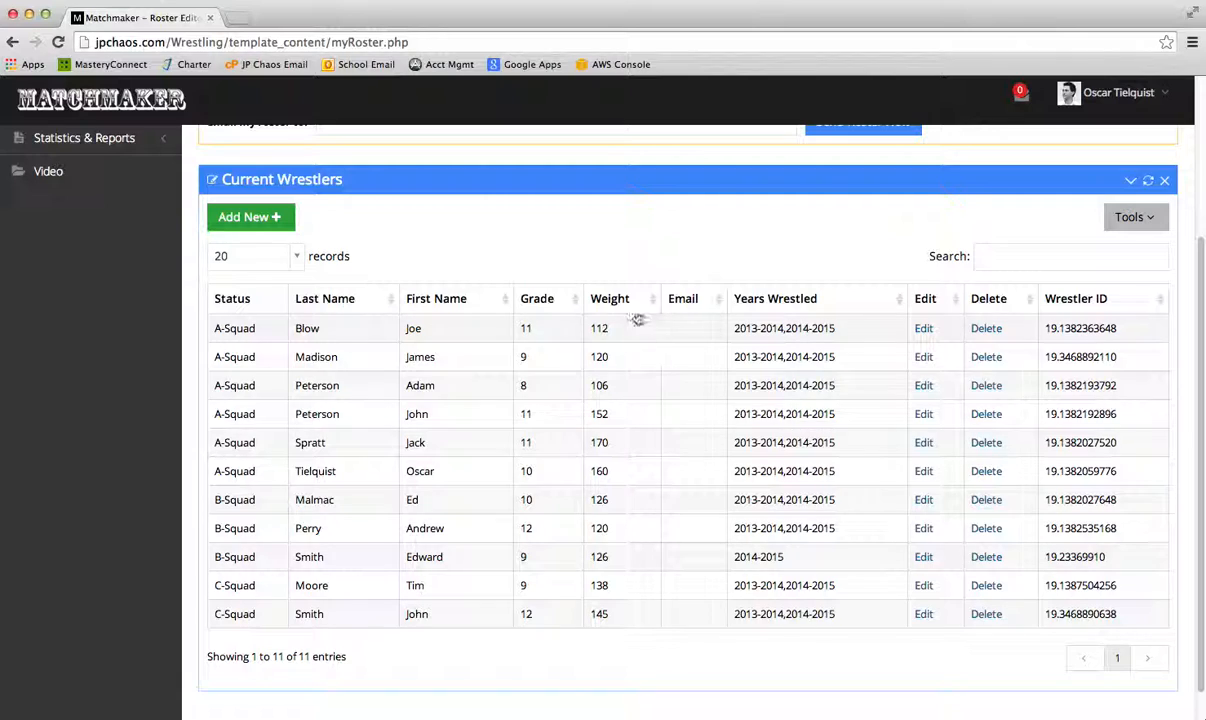
{"action": "left_click", "coordinate": [610, 298]}
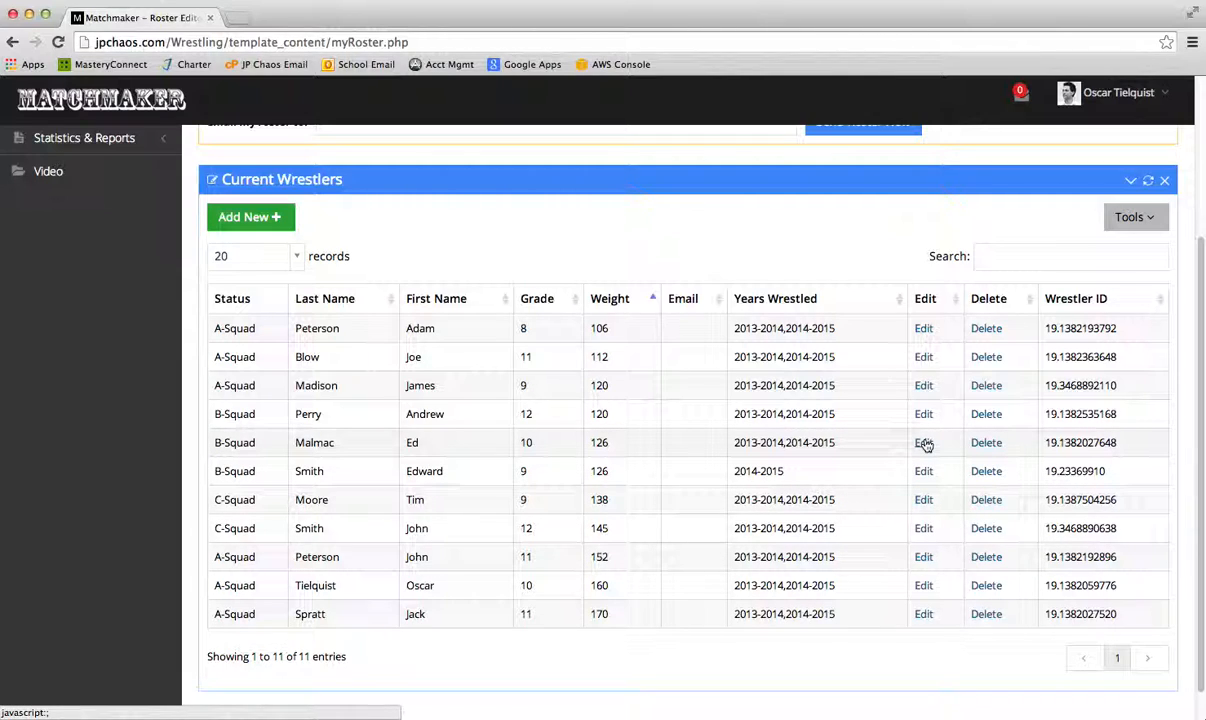
{"action": "left_click", "coordinate": [923, 442]}
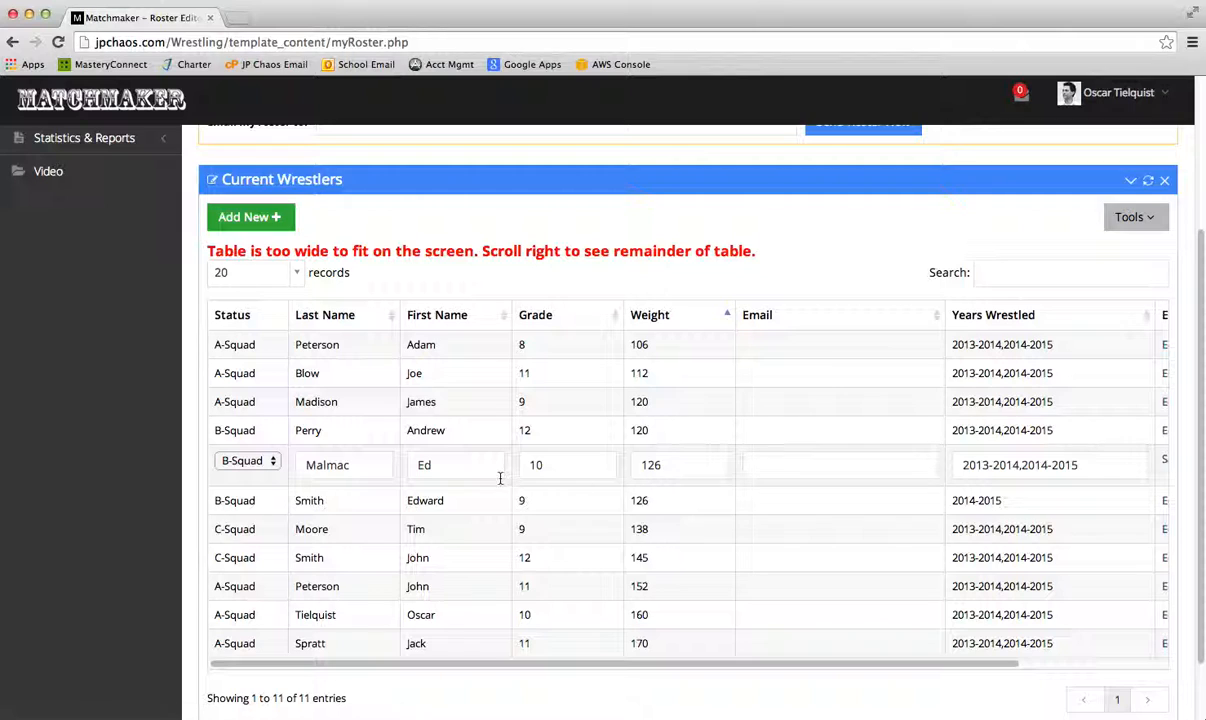
{"action": "left_click", "coordinate": [248, 460]}
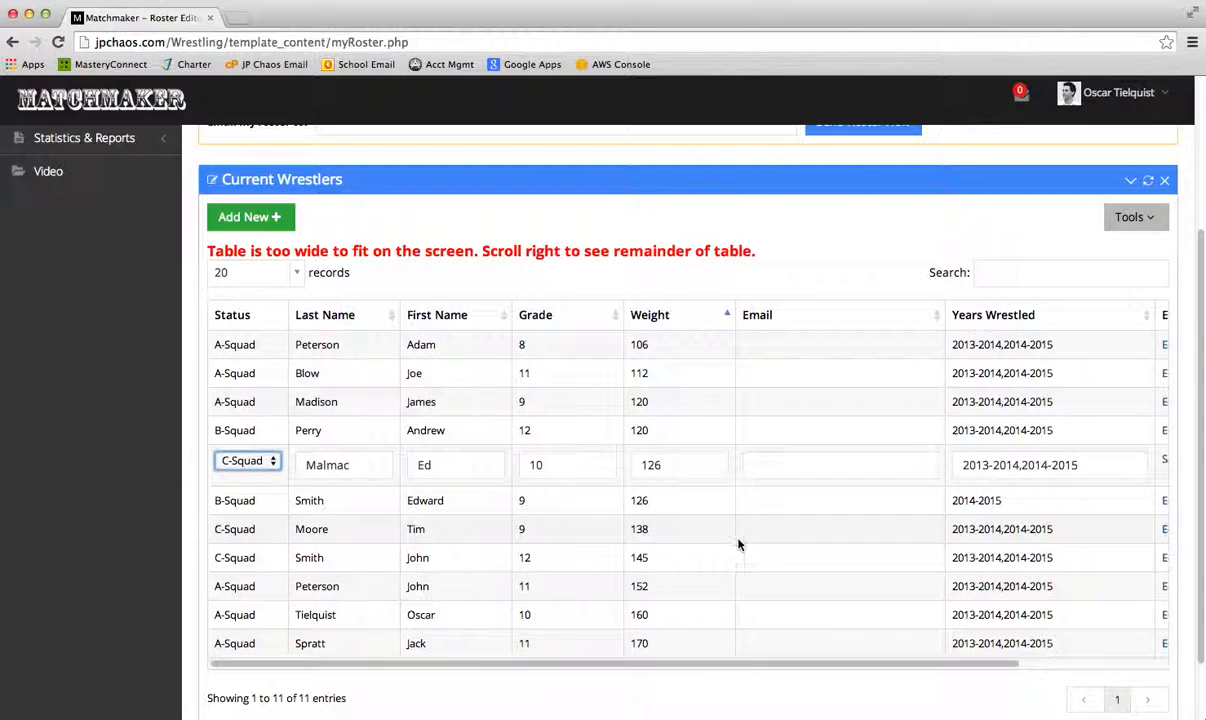
{"action": "scroll", "scroll_direction": "right", "scroll_amount": 3}
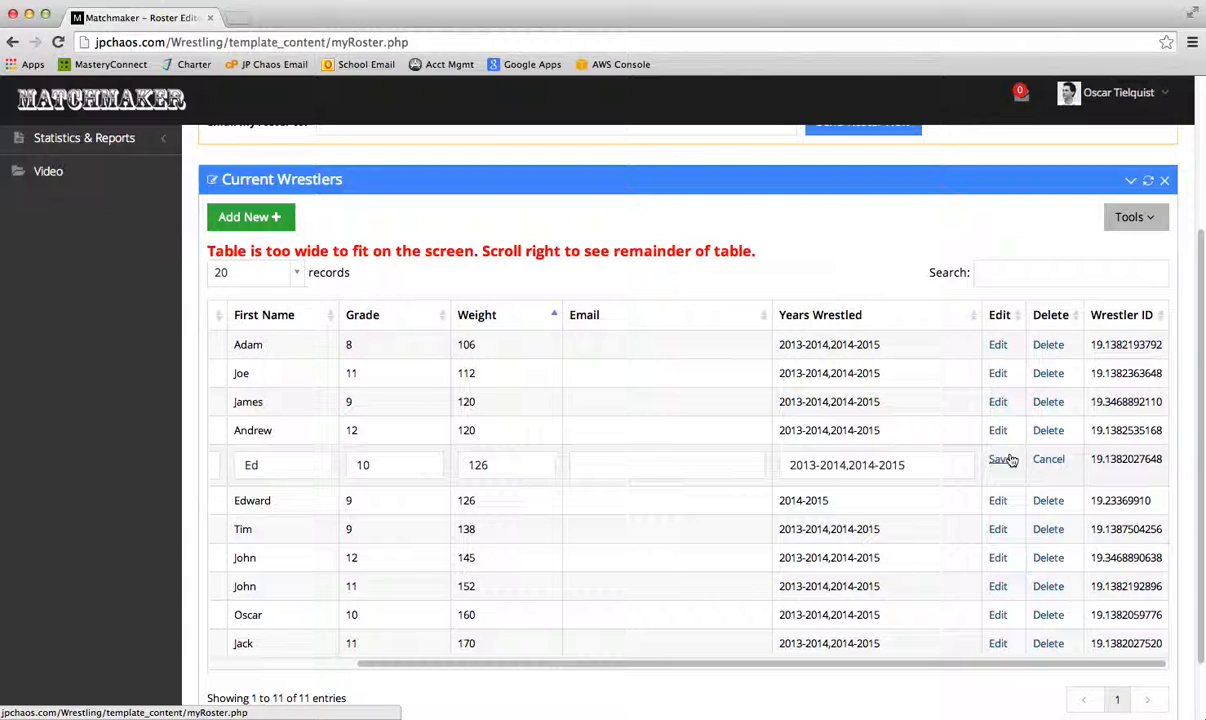
{"action": "left_click", "coordinate": [1002, 459]}
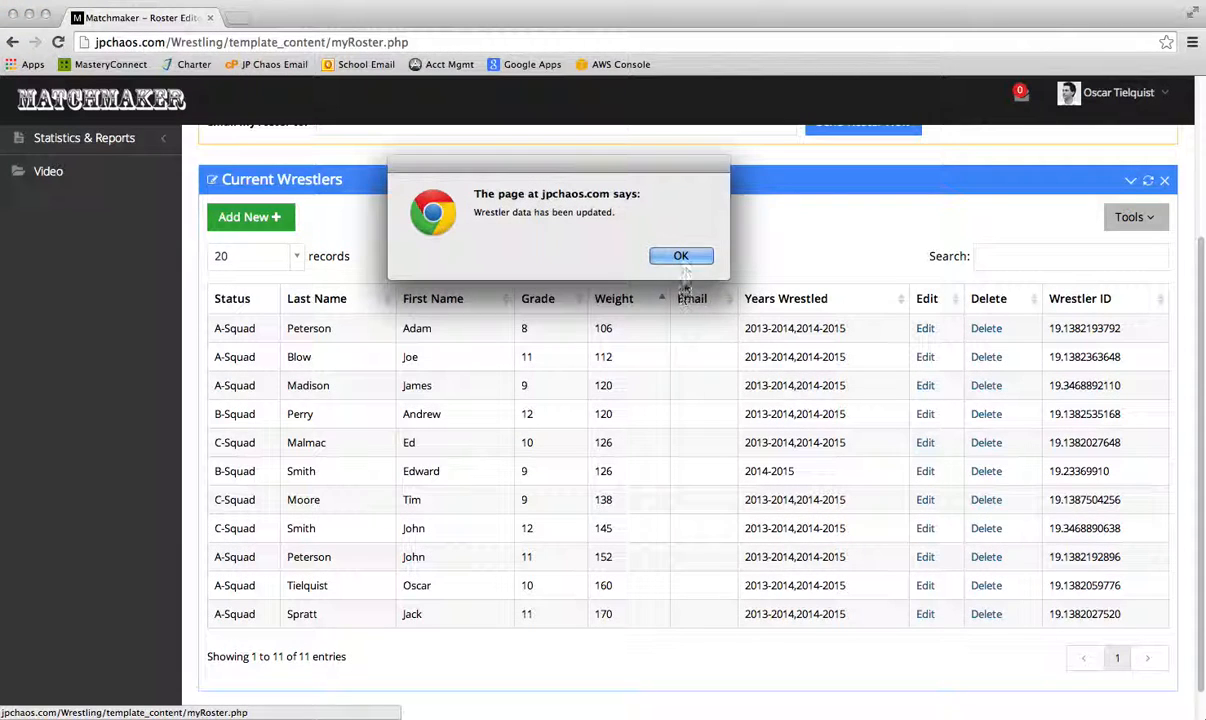
{"action": "left_click", "coordinate": [681, 255]}
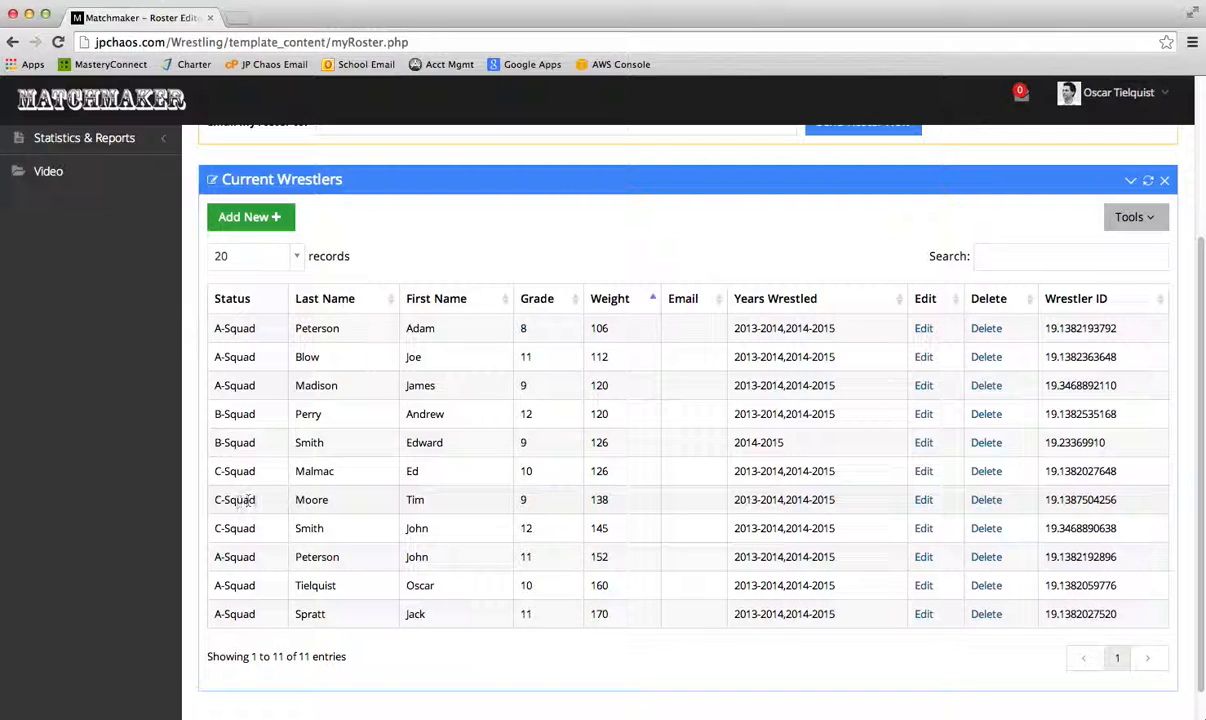
{"action": "left_click", "coordinate": [923, 499]}
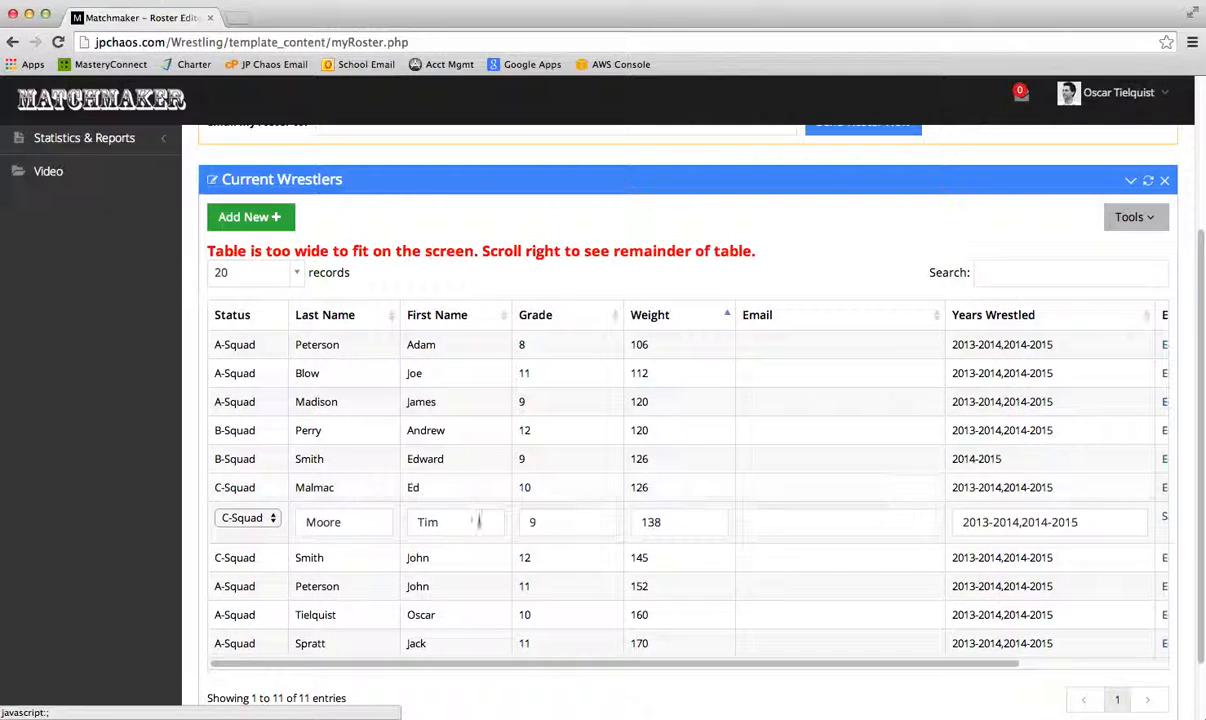
{"action": "left_click", "coordinate": [247, 517]}
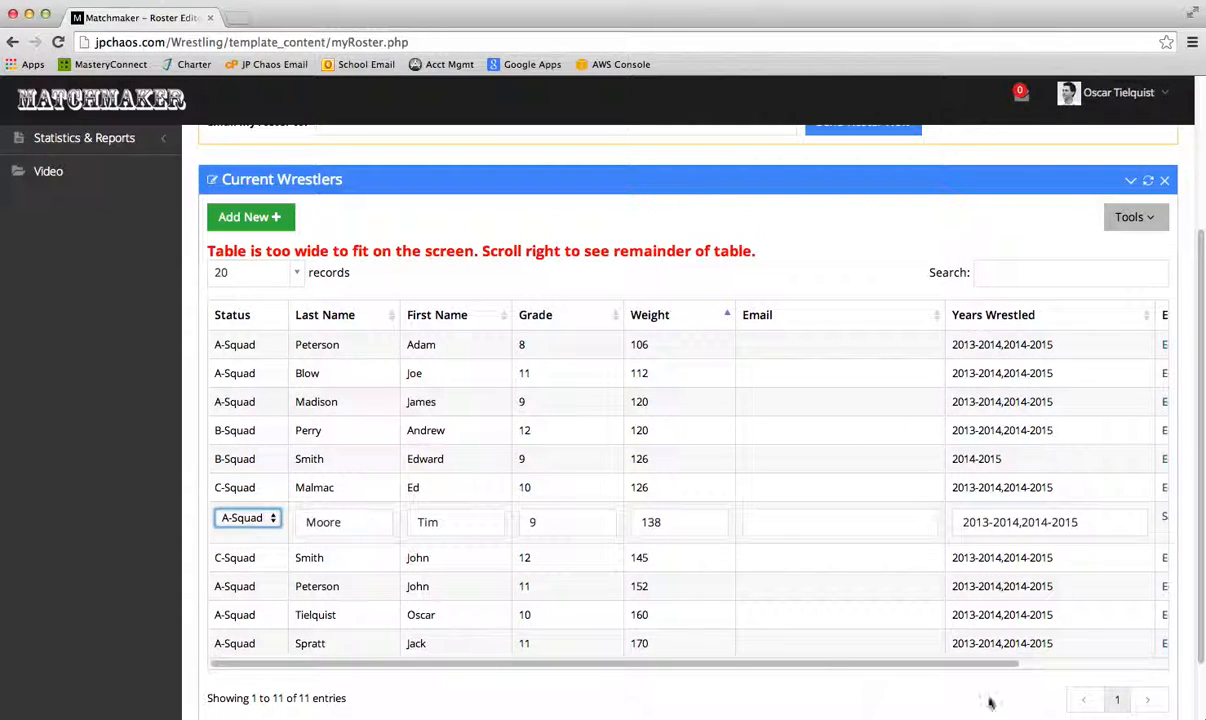
{"action": "scroll", "scroll_direction": "right", "scroll_amount": 3}
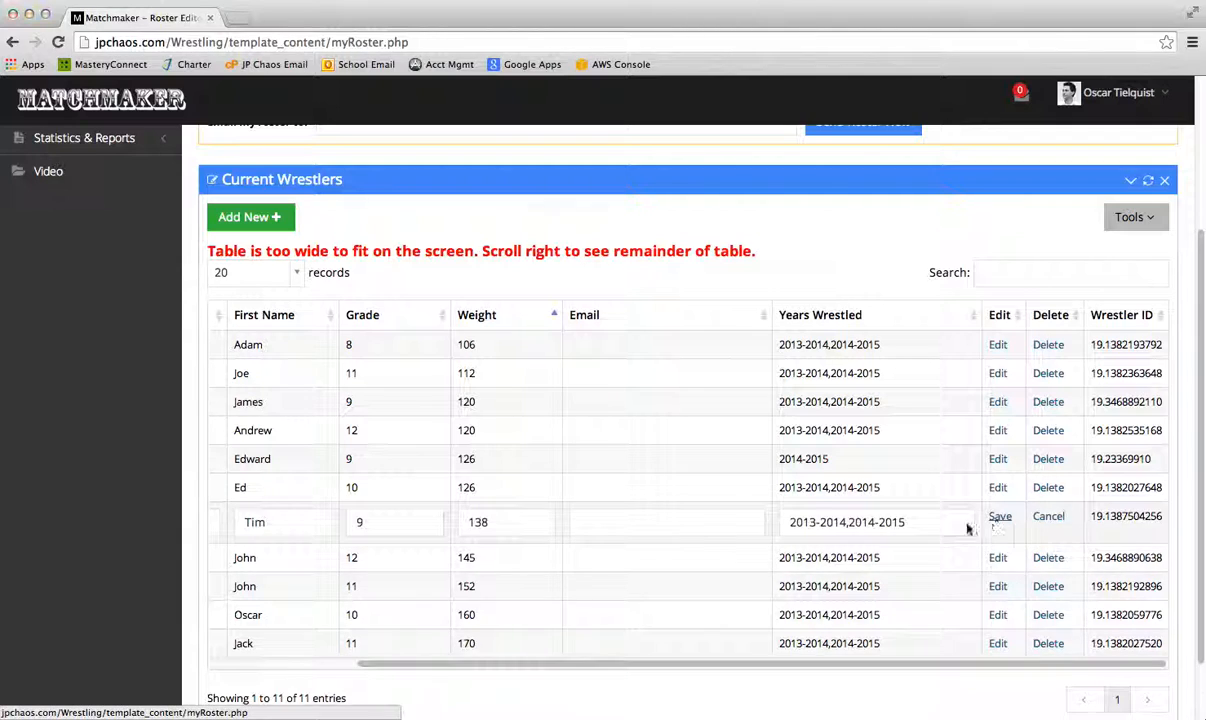
{"action": "left_click", "coordinate": [1000, 516]}
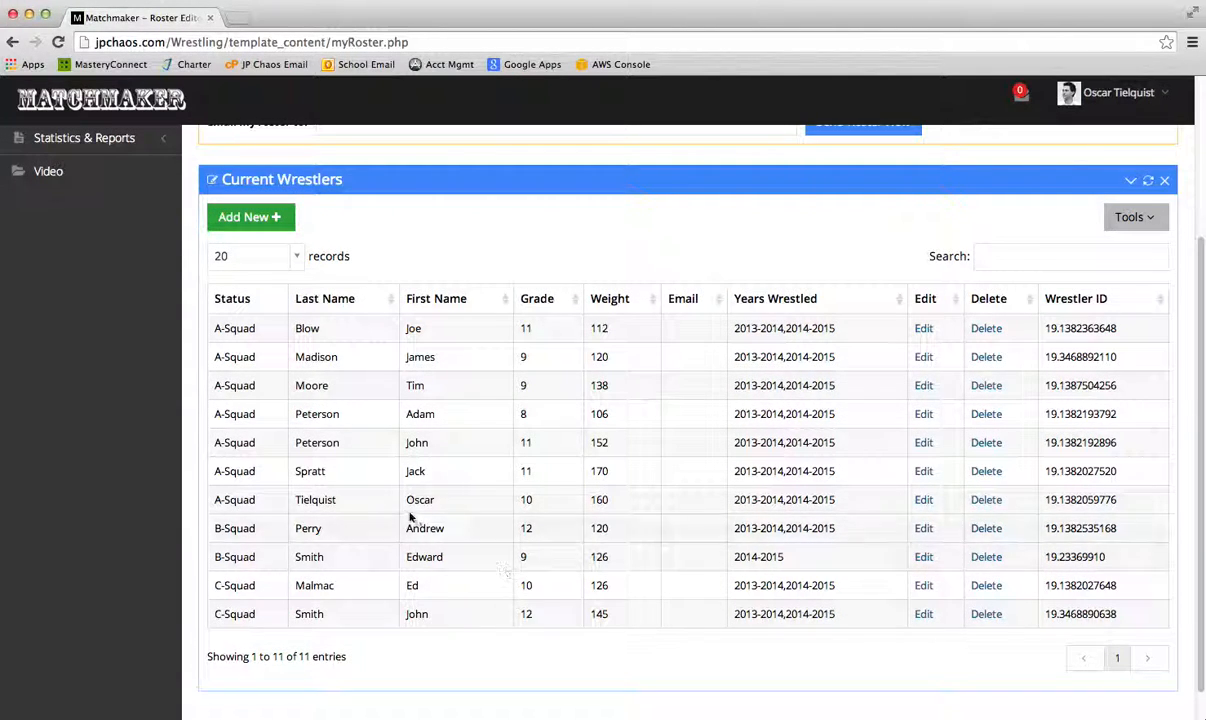
{"action": "mouse_move", "coordinate": [866, 624]}
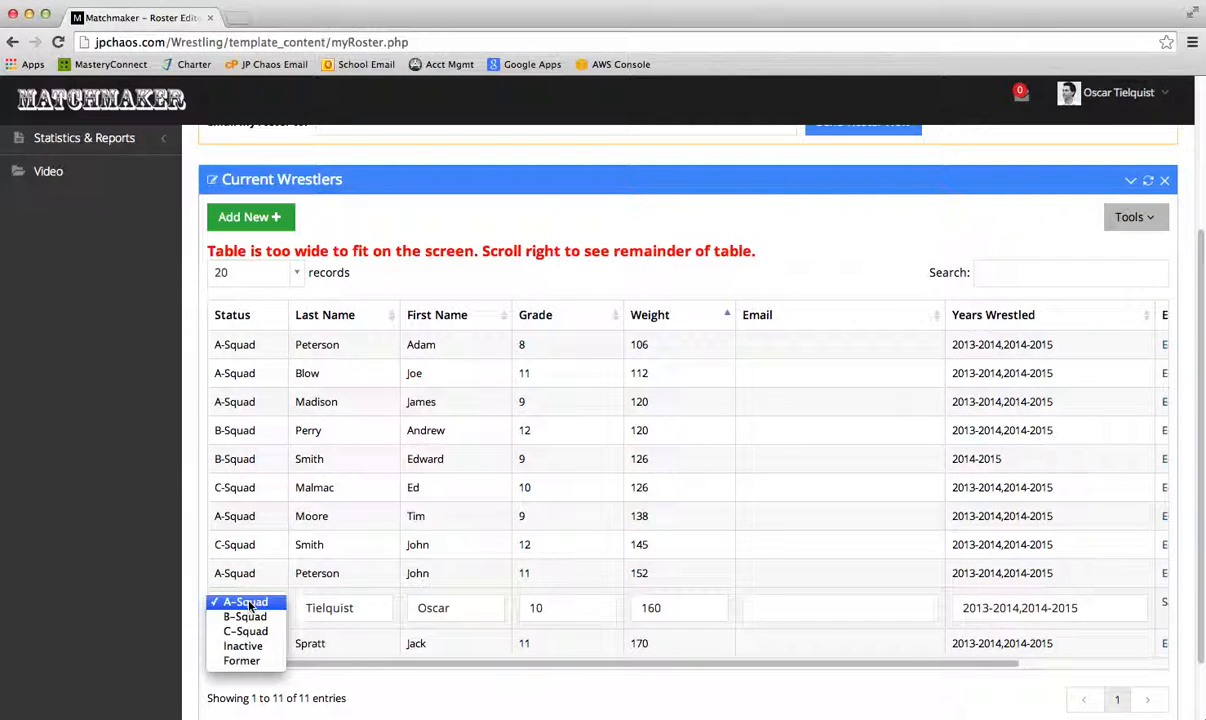
{"action": "left_click", "coordinate": [243, 645]}
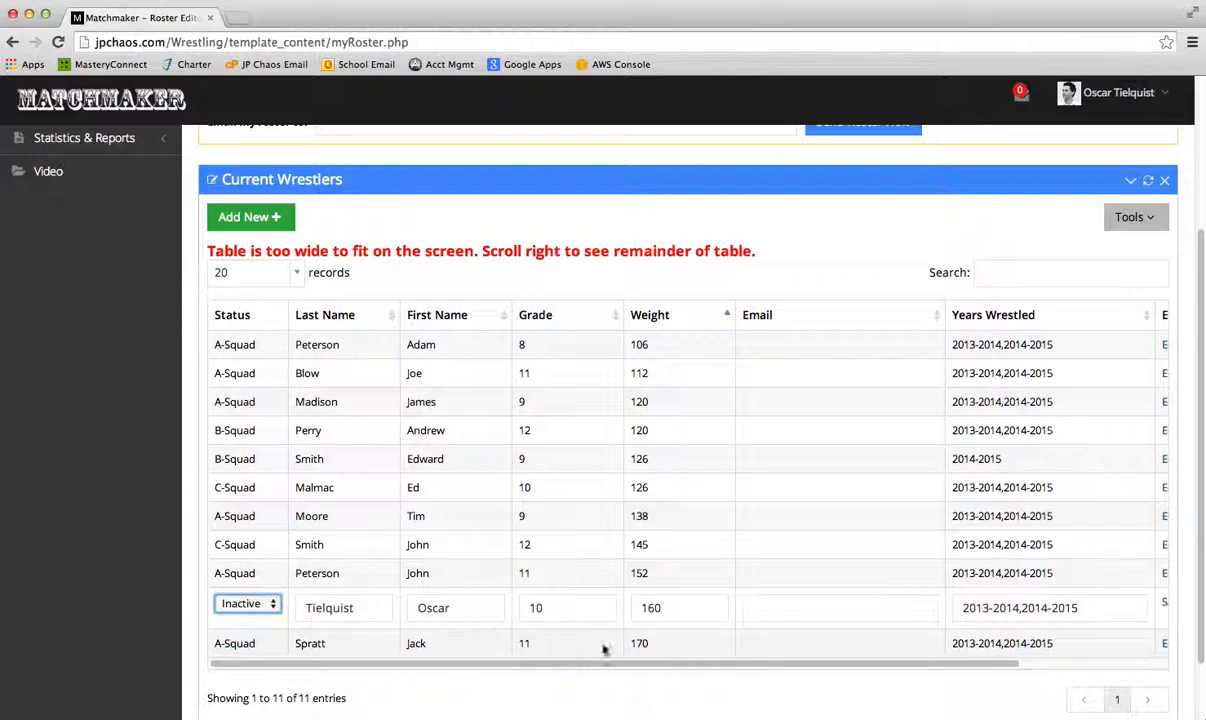
{"action": "scroll", "scroll_direction": "right", "scroll_amount": 3}
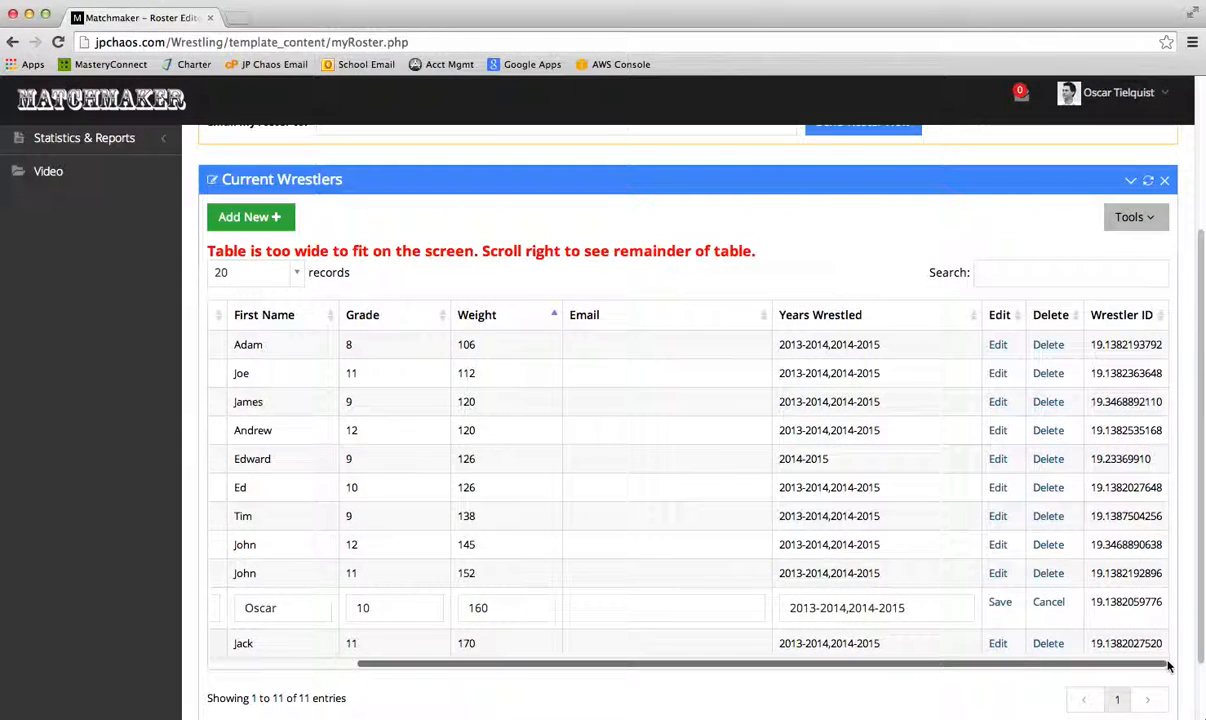
{"action": "left_click", "coordinate": [999, 601]}
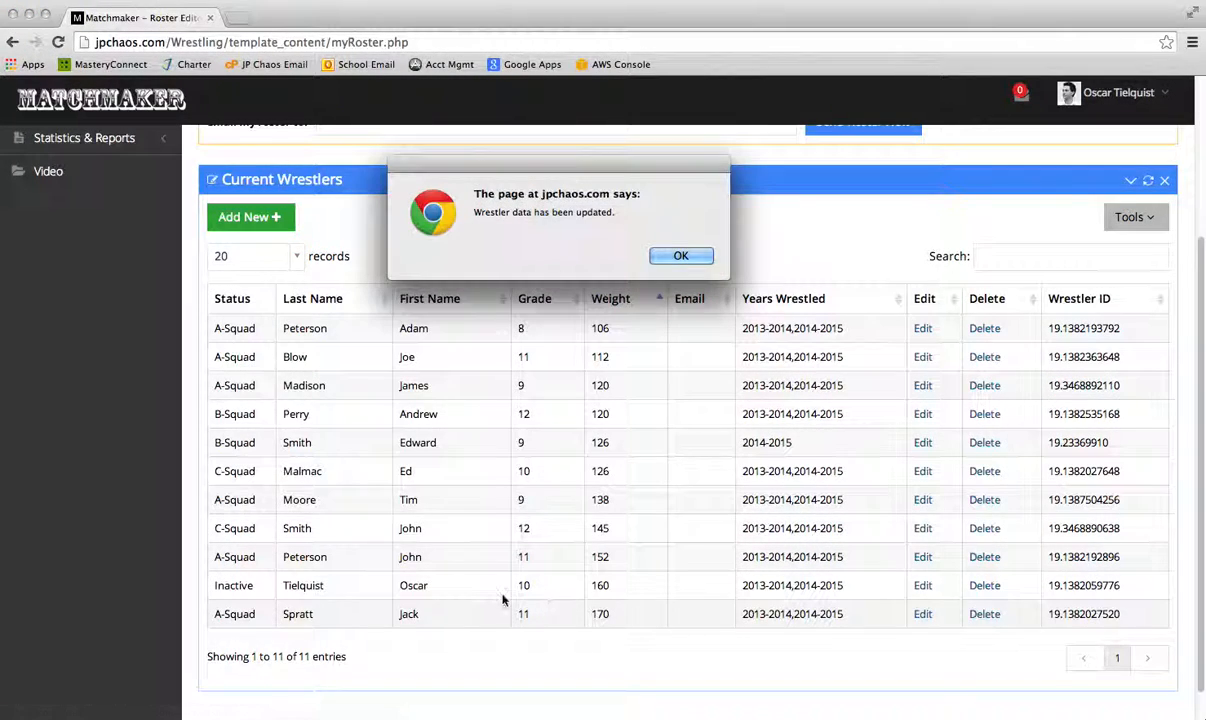
{"action": "left_click", "coordinate": [681, 255]}
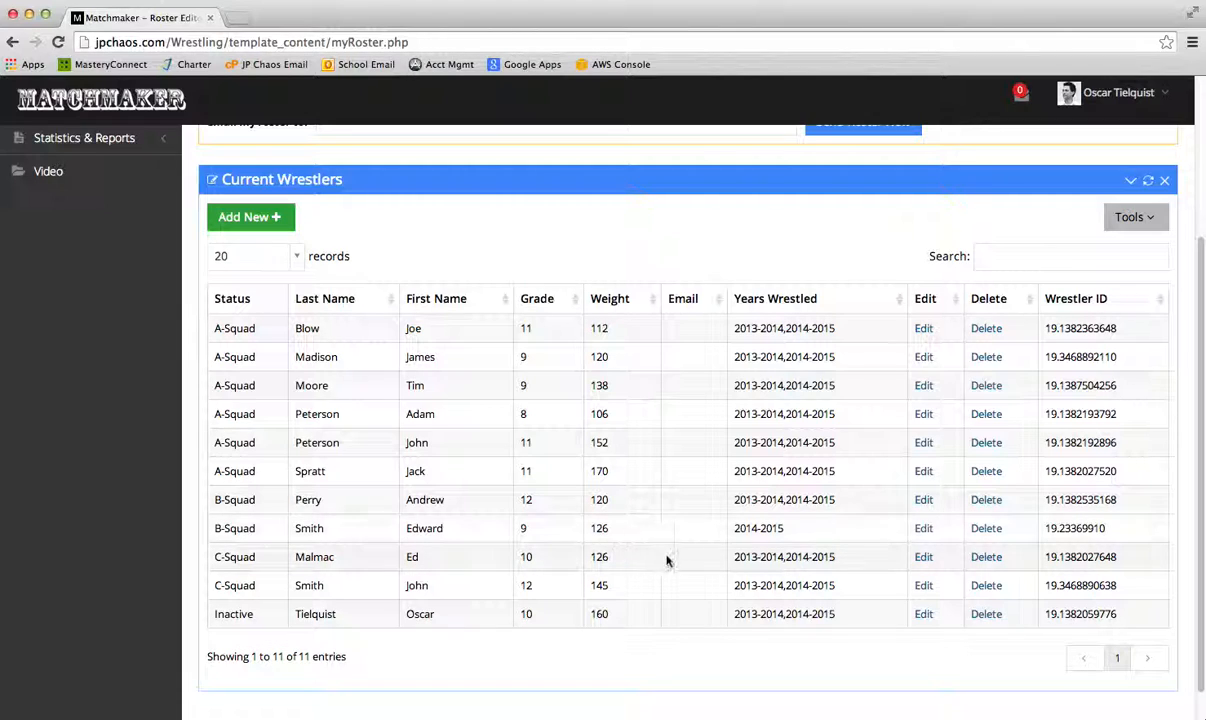
{"action": "mouse_move", "coordinate": [852, 337]}
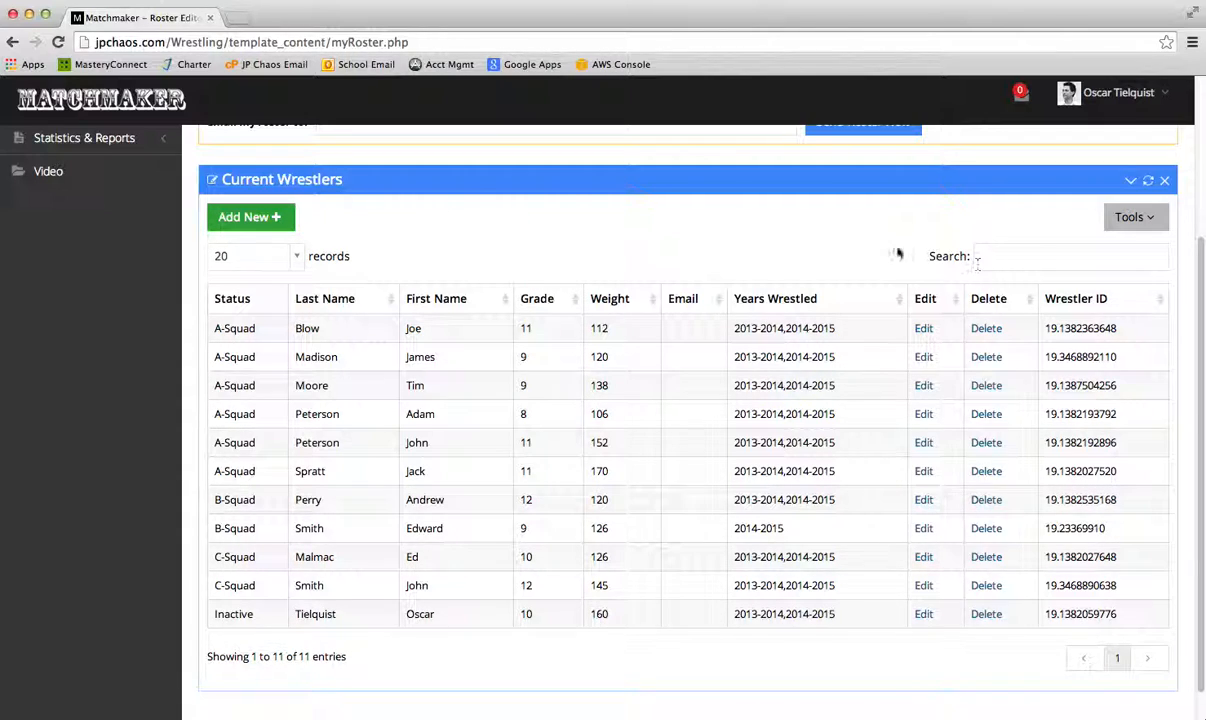
{"action": "mouse_move", "coordinate": [360, 595]}
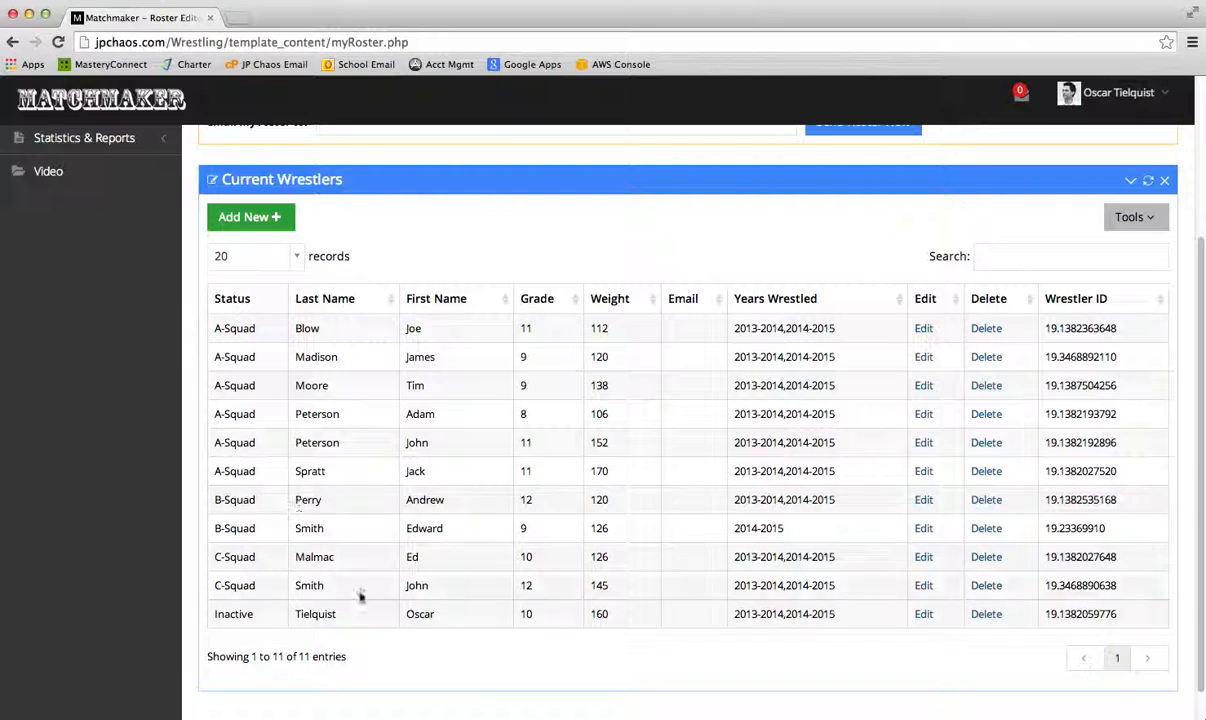
{"action": "mouse_move", "coordinate": [910, 344]}
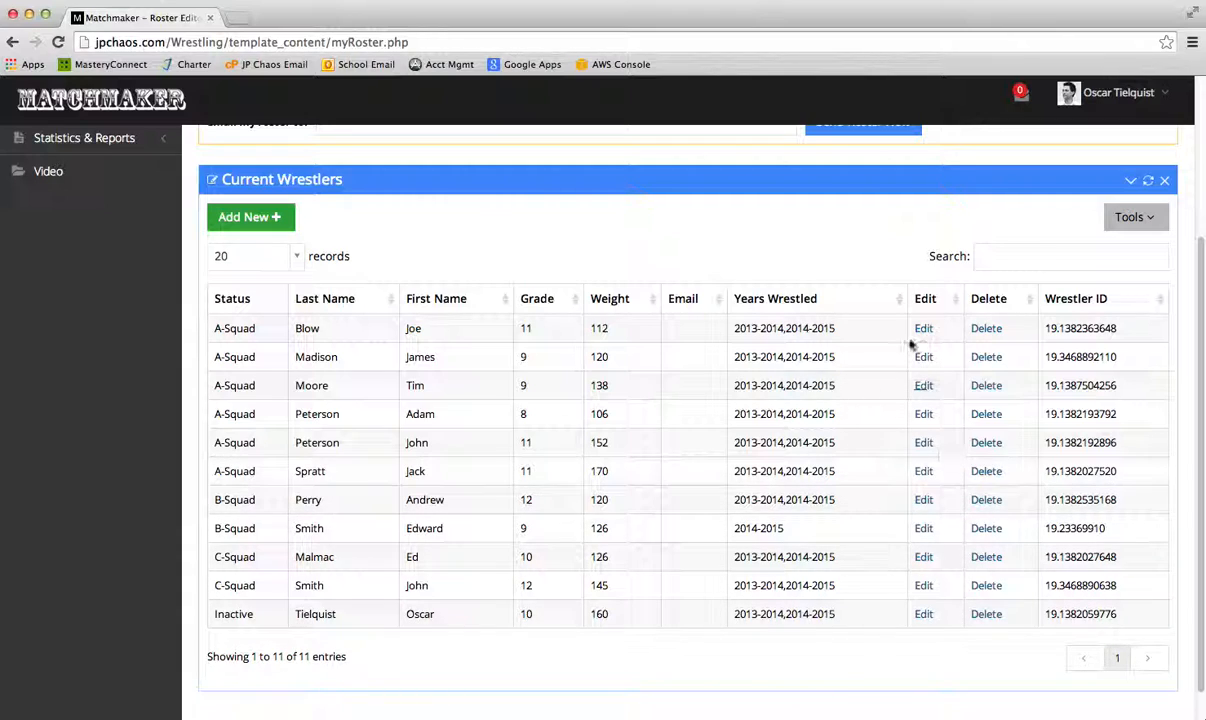
{"action": "mouse_move", "coordinate": [425, 265]}
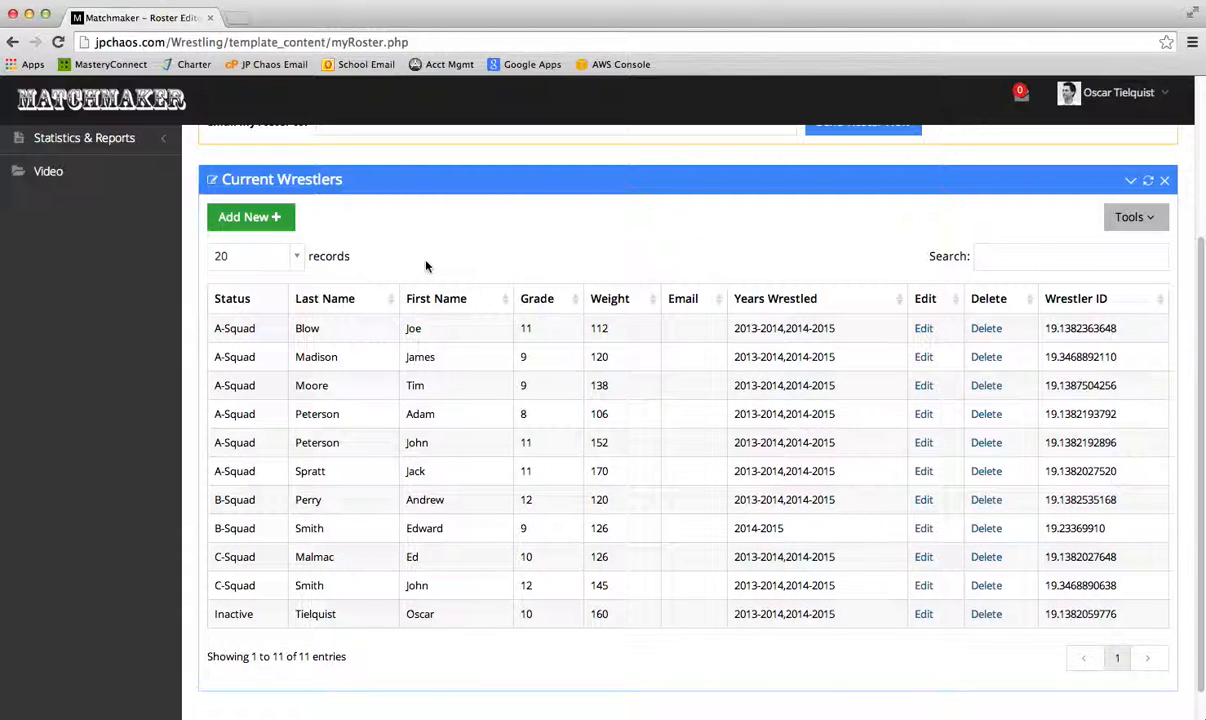
{"action": "mouse_move", "coordinate": [440, 258]}
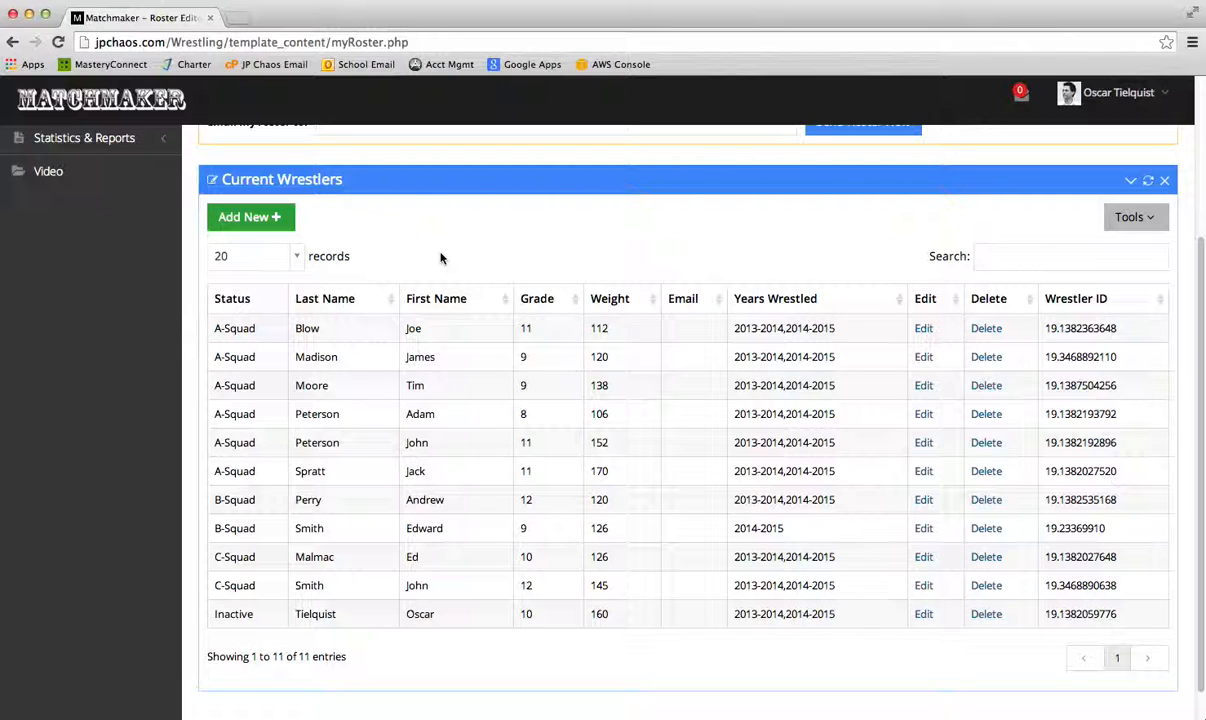
{"action": "scroll", "scroll_direction": "up", "scroll_amount": 3}
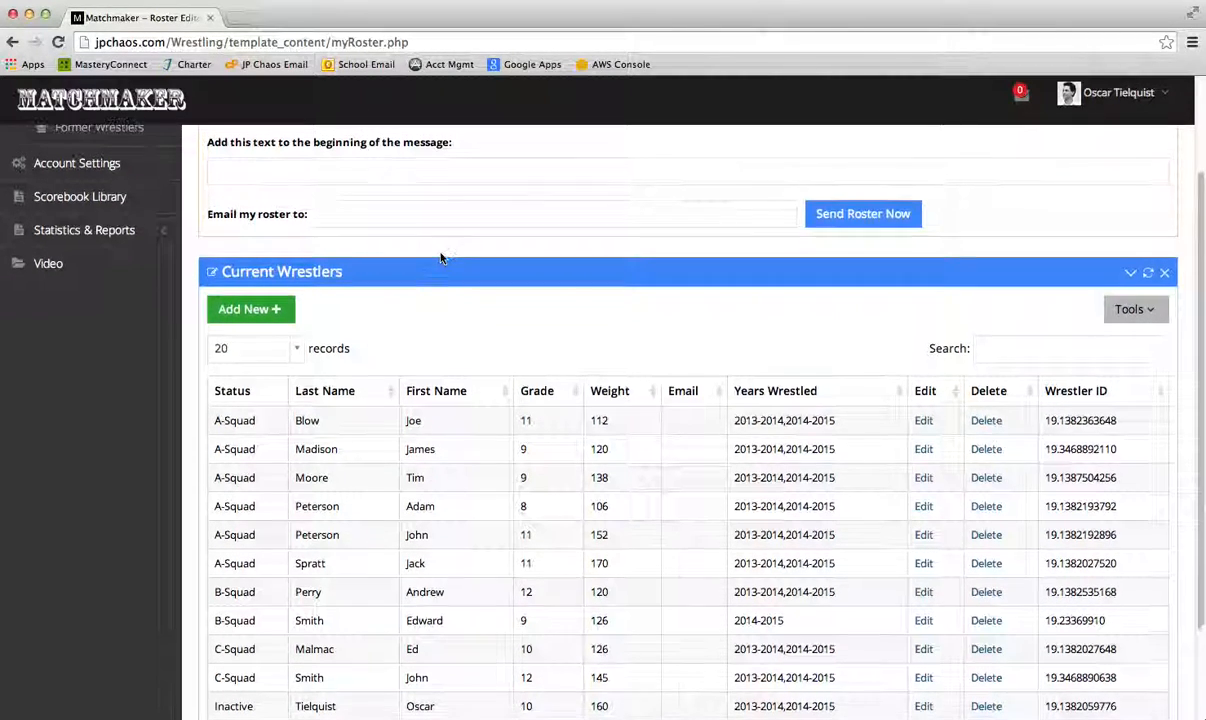
{"action": "scroll", "scroll_direction": "up", "scroll_amount": 3}
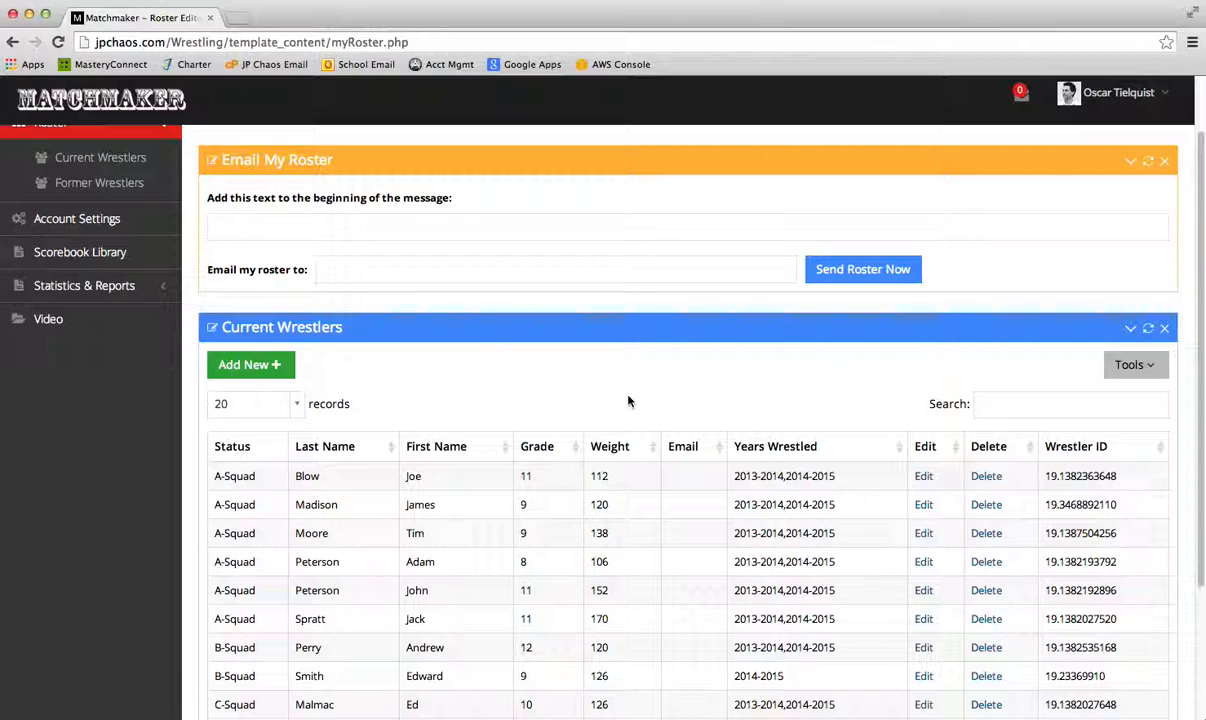